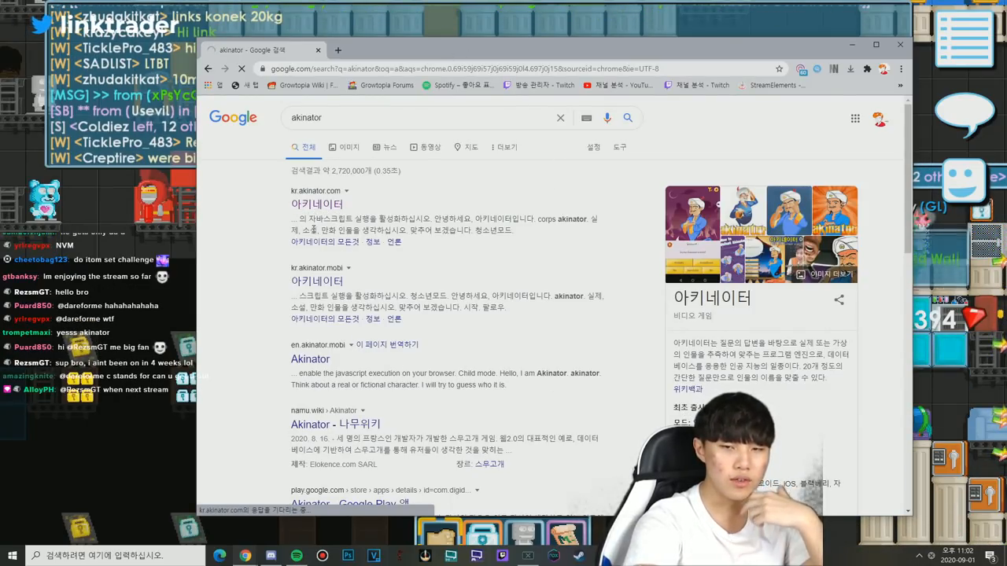
- Open the Akinator site from the Google results and switch its language to English
{"action": "left_click", "coordinate": [318, 204]}
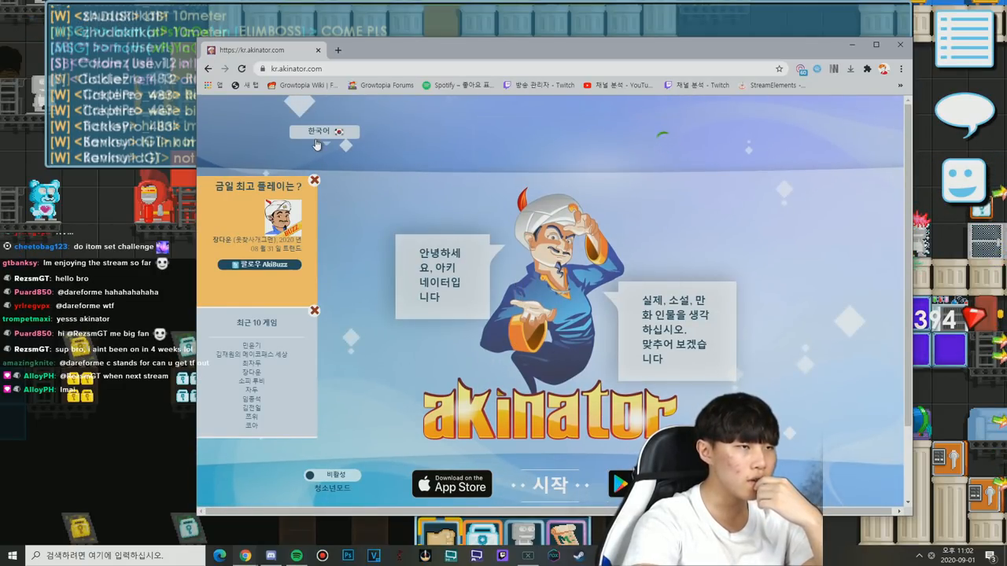
{"action": "left_click", "coordinate": [322, 132]}
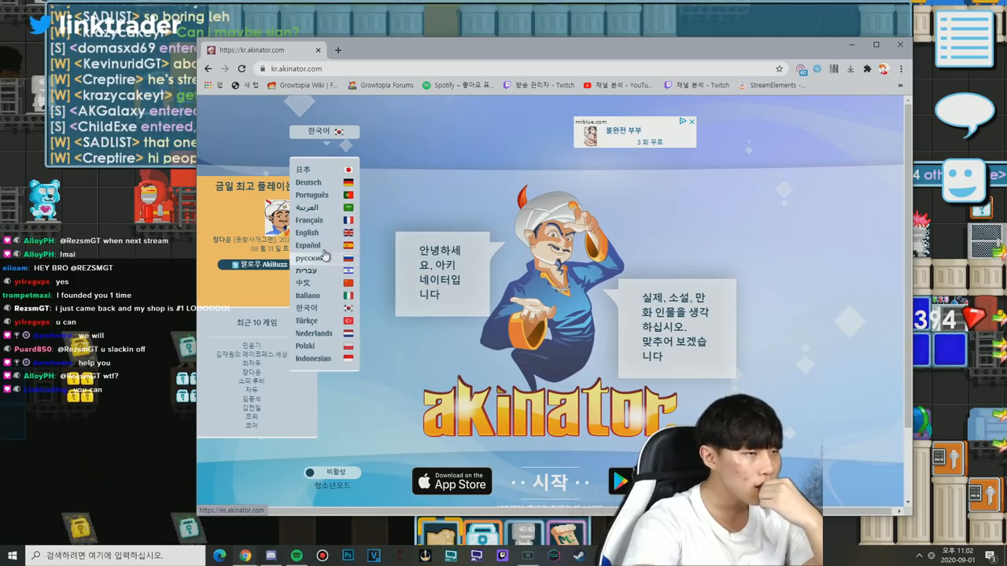
{"action": "left_click", "coordinate": [307, 233]}
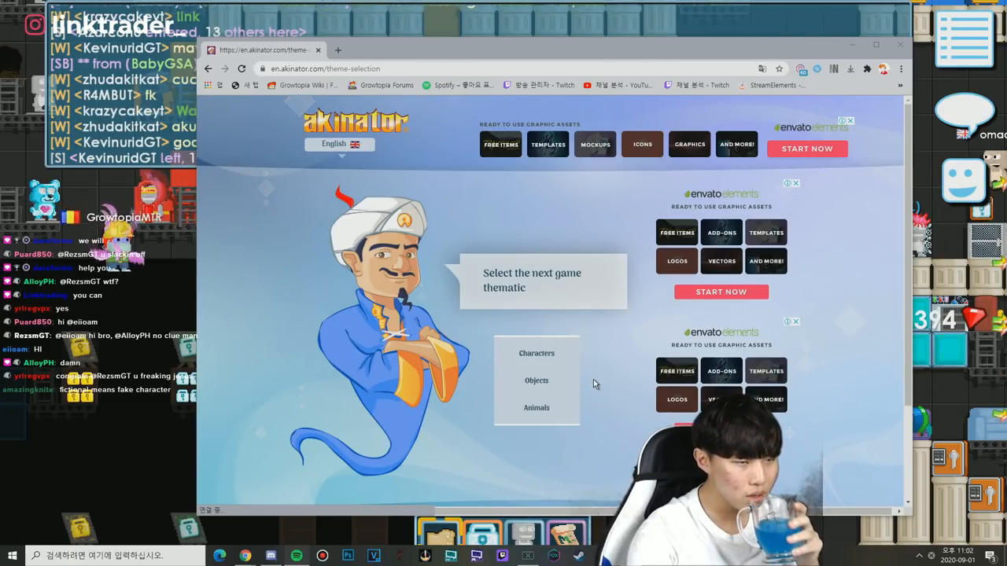
{"action": "mouse_move", "coordinate": [537, 379]}
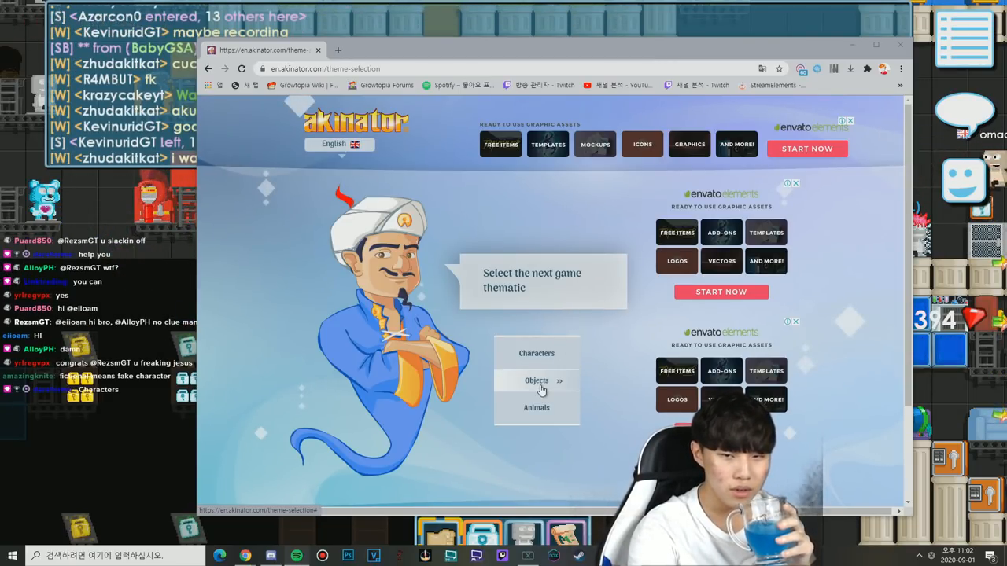
{"action": "mouse_move", "coordinate": [537, 352]}
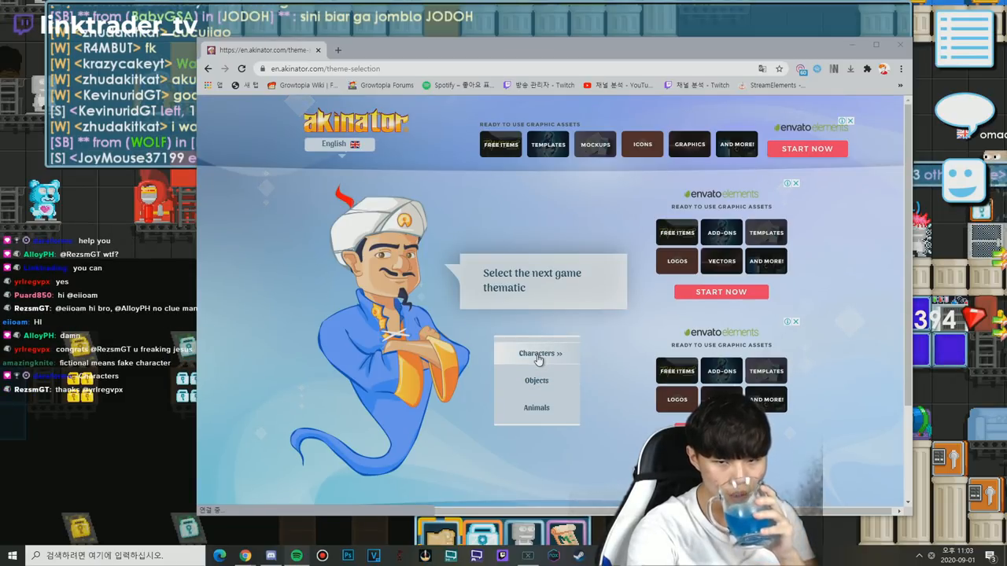
- Start a Characters game and answer No to the character being a girl
{"action": "left_click", "coordinate": [538, 352]}
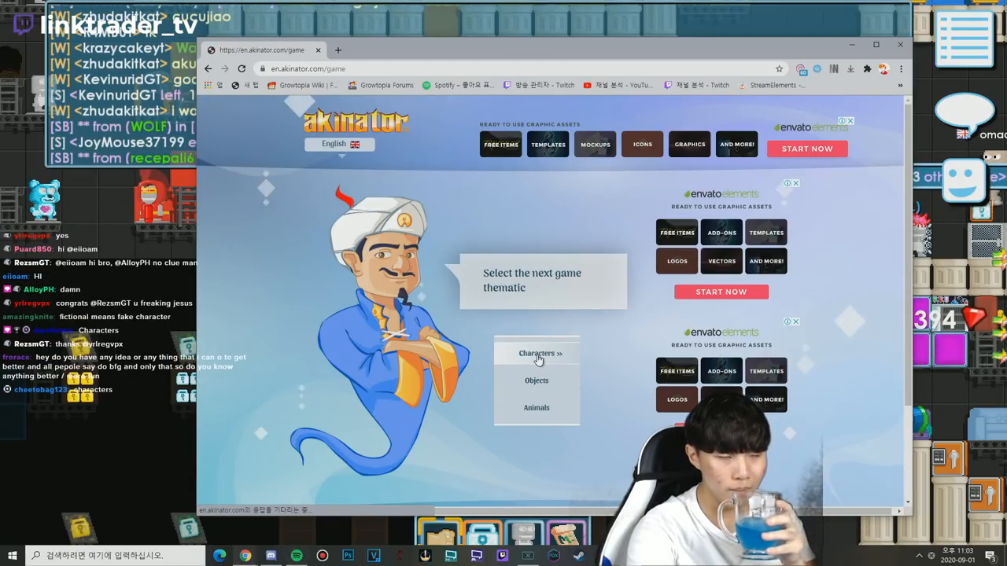
{"action": "left_click", "coordinate": [535, 352]}
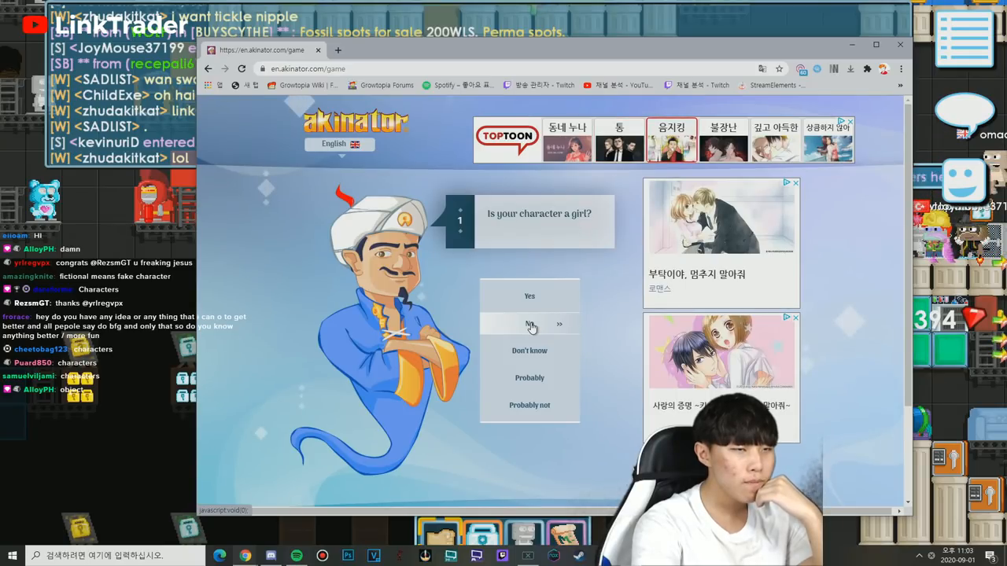
{"action": "left_click", "coordinate": [529, 324]}
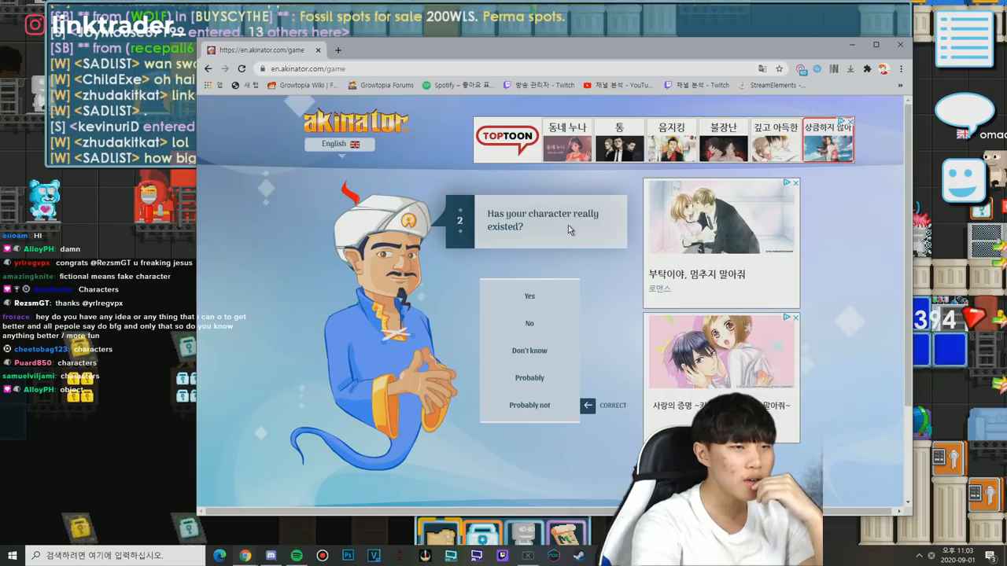
{"action": "mouse_move", "coordinate": [552, 250]}
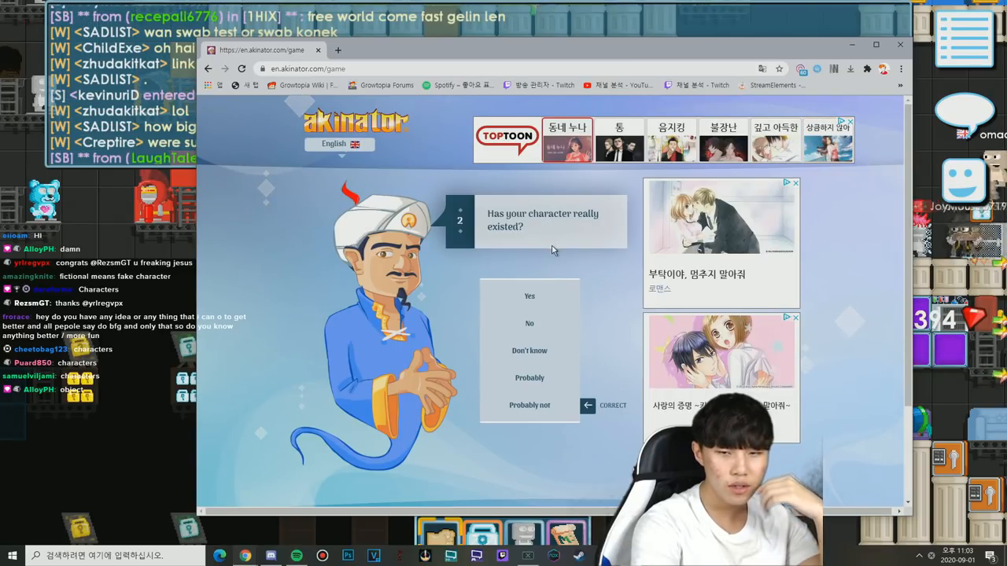
{"action": "mouse_move", "coordinate": [528, 323]}
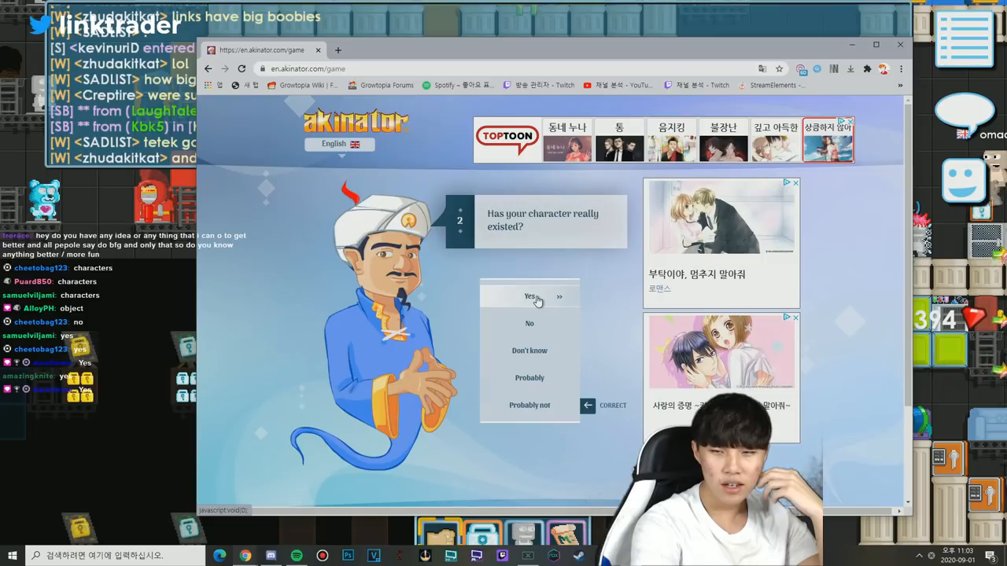
- Answer Yes to really existed, YouTube-famous and English speaking
{"action": "left_click", "coordinate": [528, 295]}
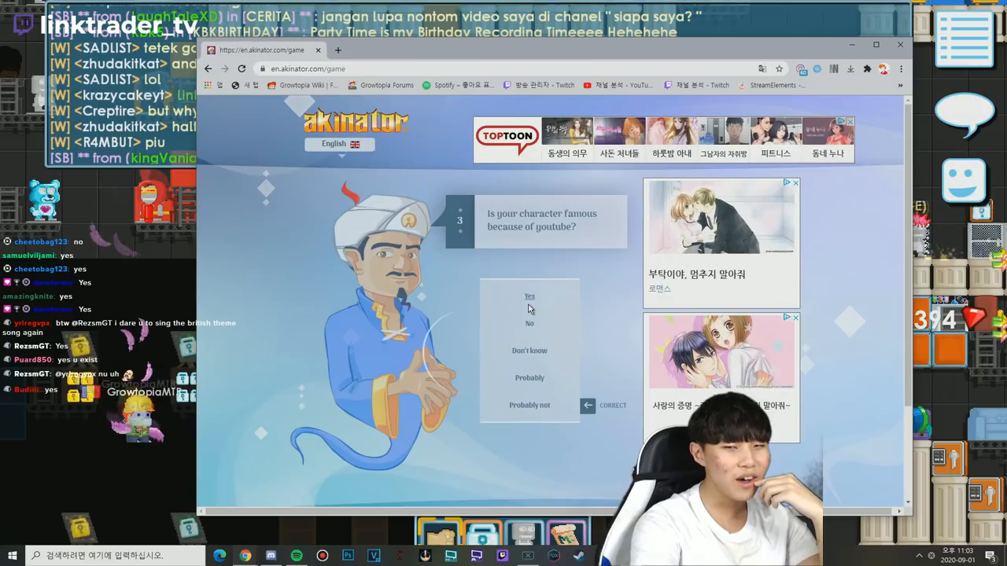
{"action": "left_click", "coordinate": [529, 296]}
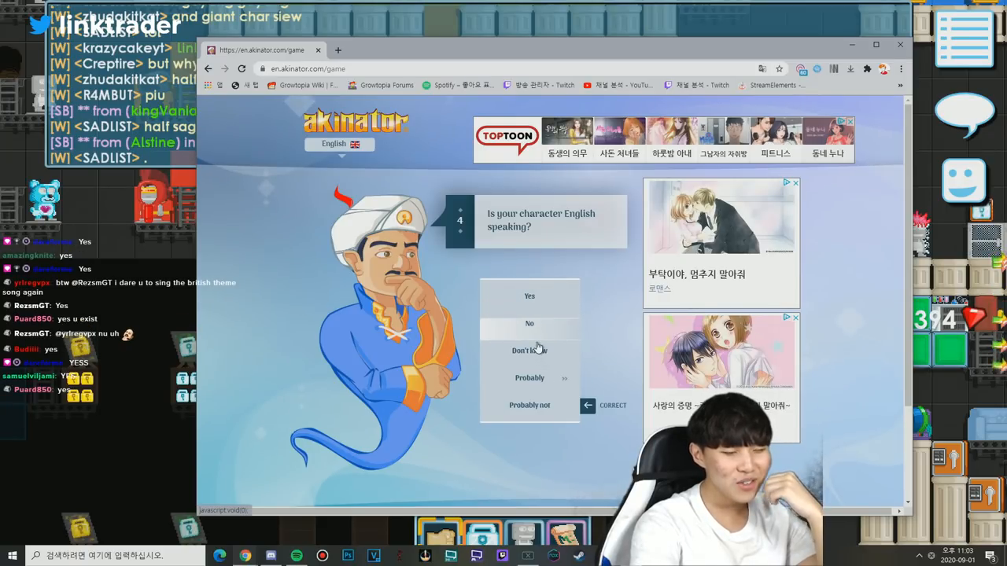
{"action": "mouse_move", "coordinate": [529, 296]}
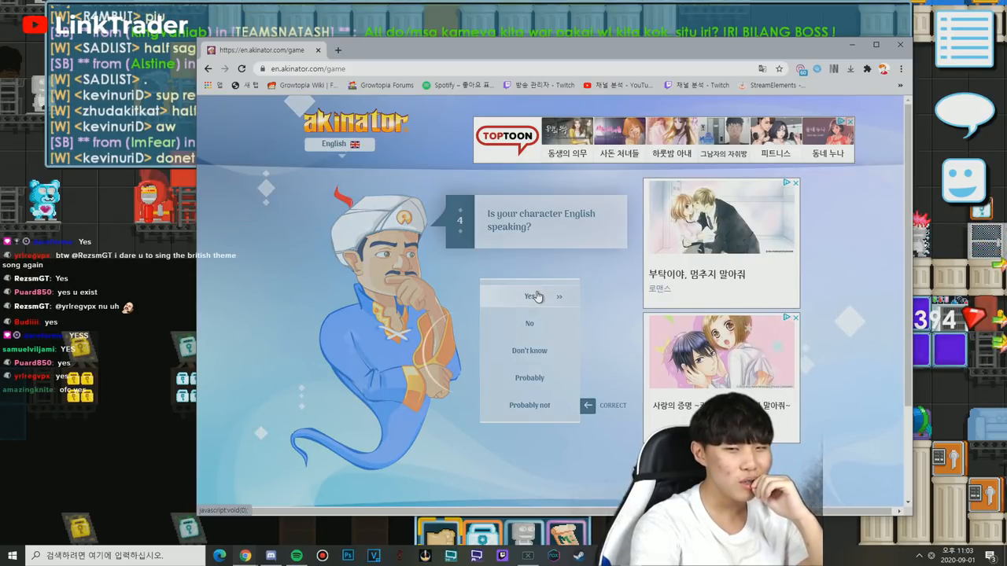
{"action": "left_click", "coordinate": [528, 296]}
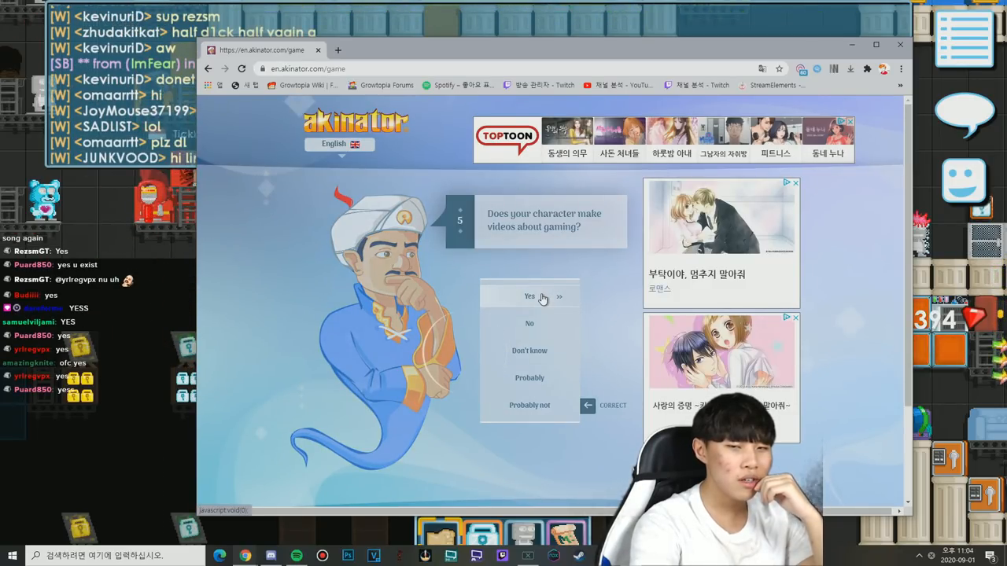
- Answer Yes to gaming videos, No to Minecraft and Fortnite videos
{"action": "left_click", "coordinate": [528, 295]}
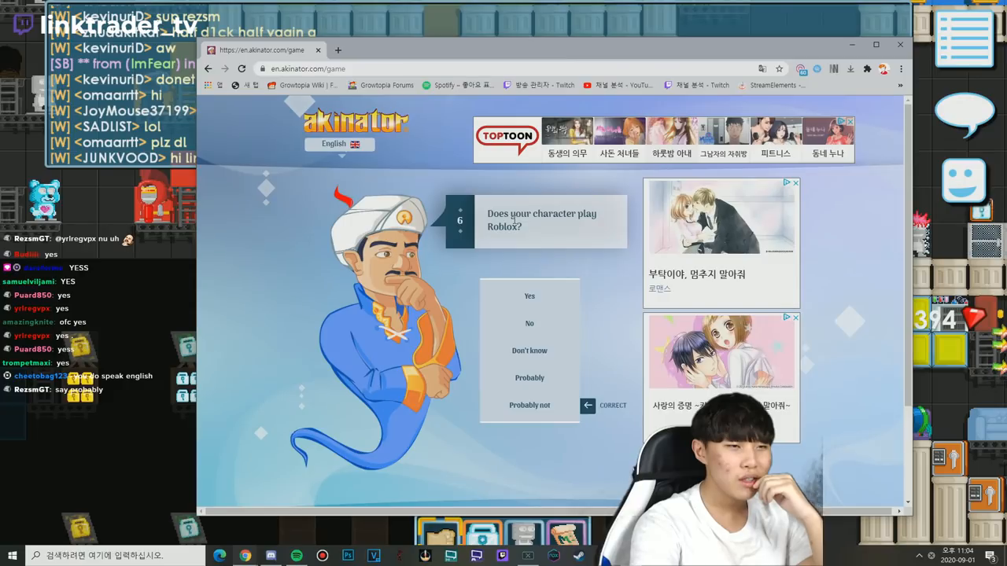
{"action": "mouse_move", "coordinate": [529, 324]}
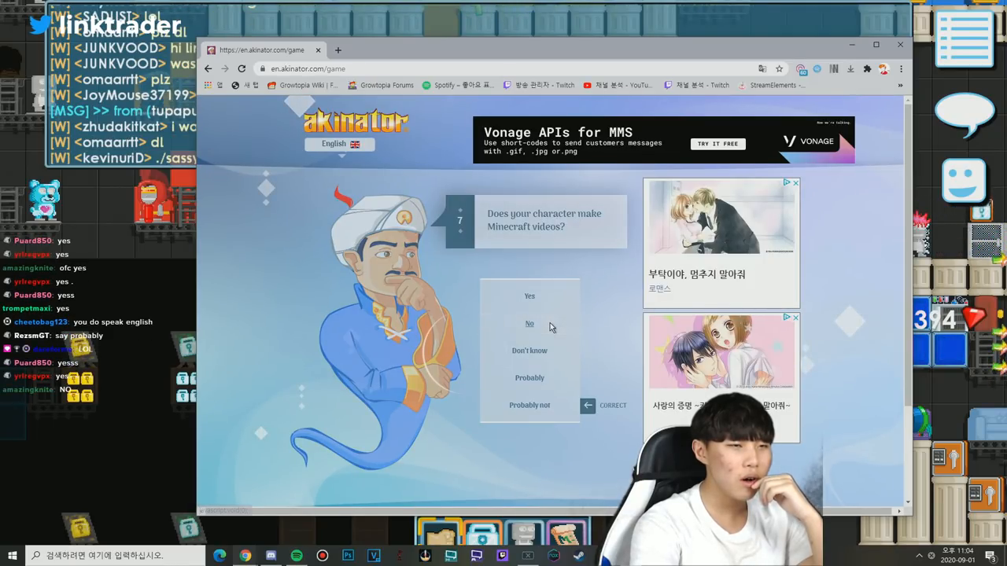
{"action": "left_click", "coordinate": [528, 324]}
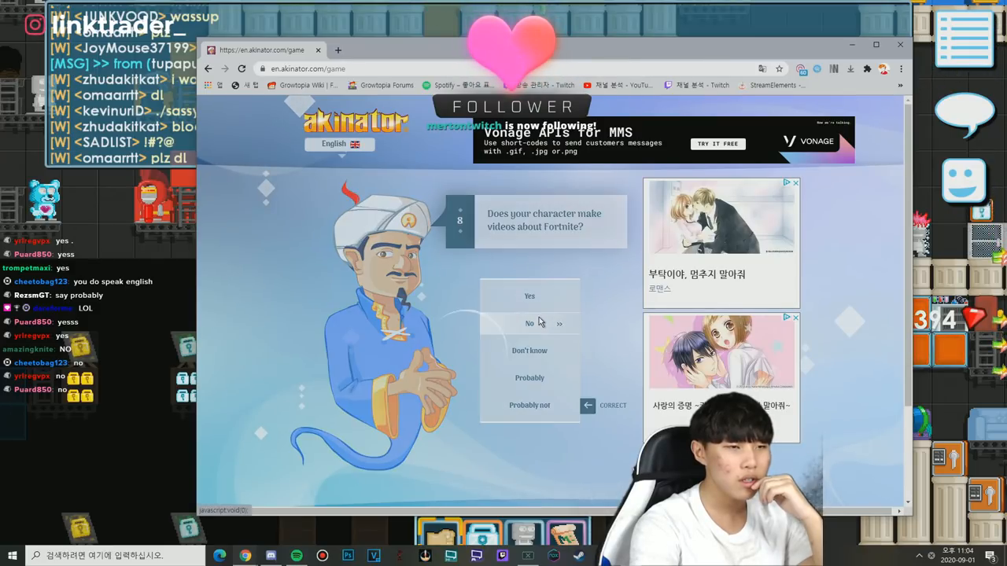
{"action": "left_click", "coordinate": [529, 323]}
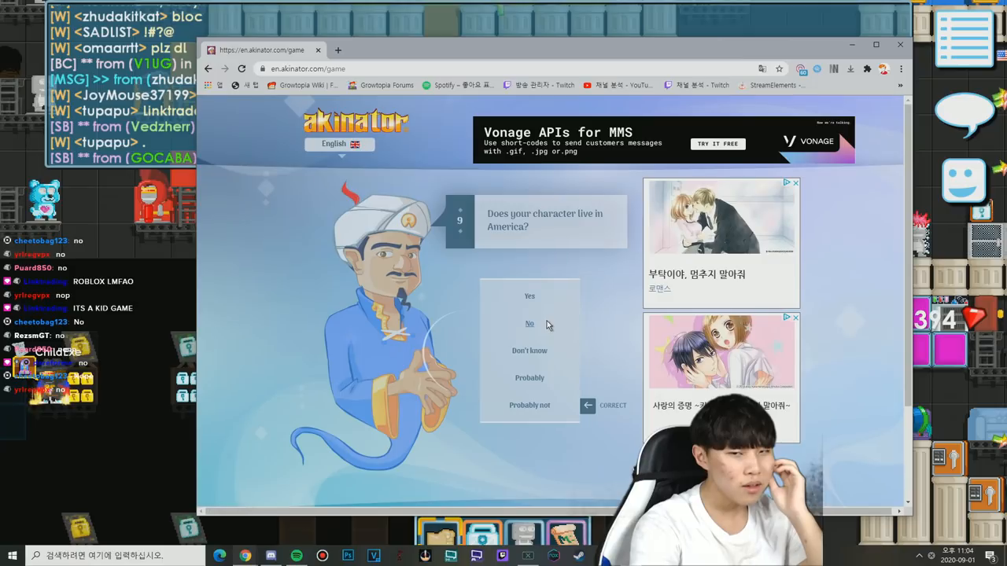
- Answer No to living in America, being from England and being European
{"action": "left_click", "coordinate": [528, 324]}
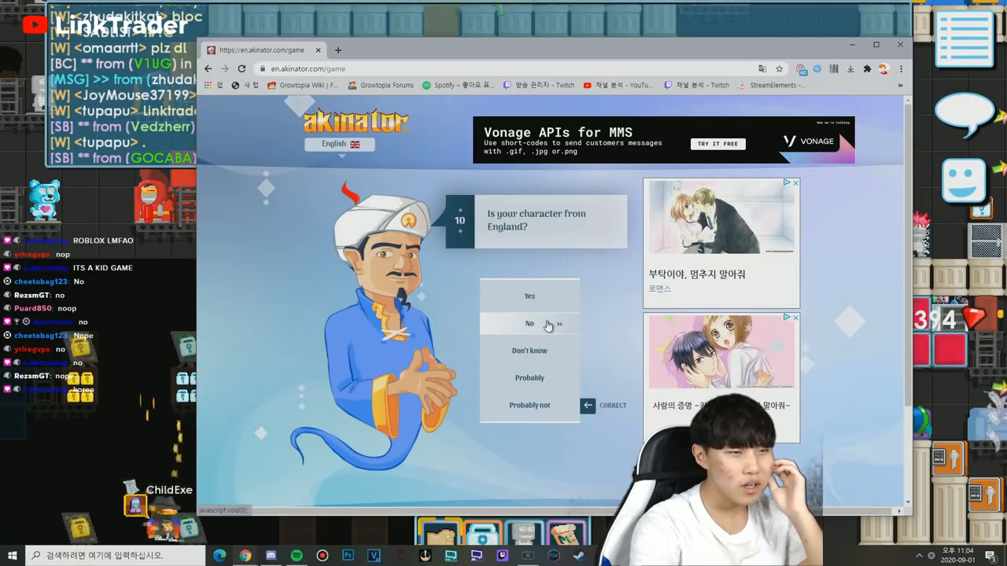
{"action": "left_click", "coordinate": [528, 324]}
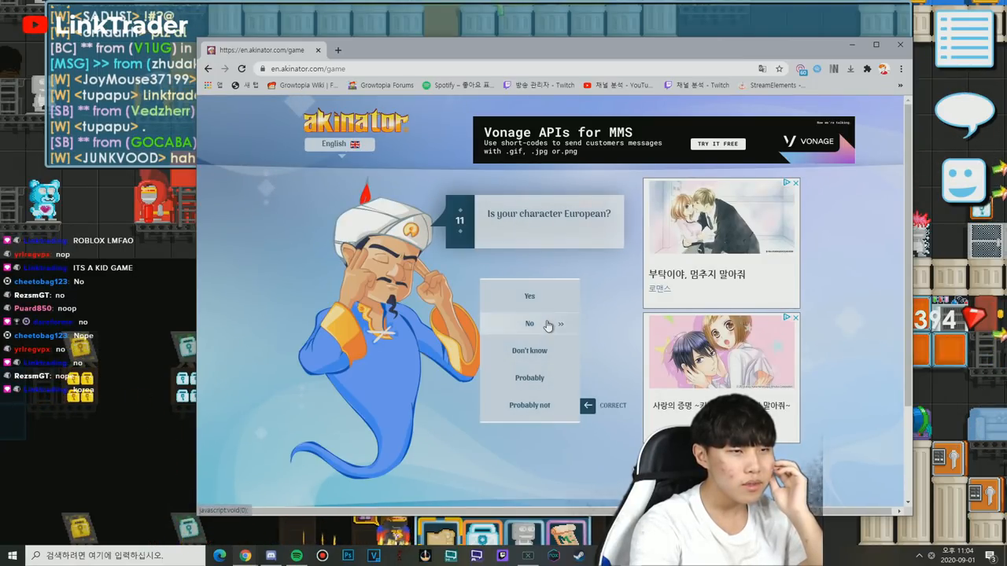
{"action": "left_click", "coordinate": [529, 324]}
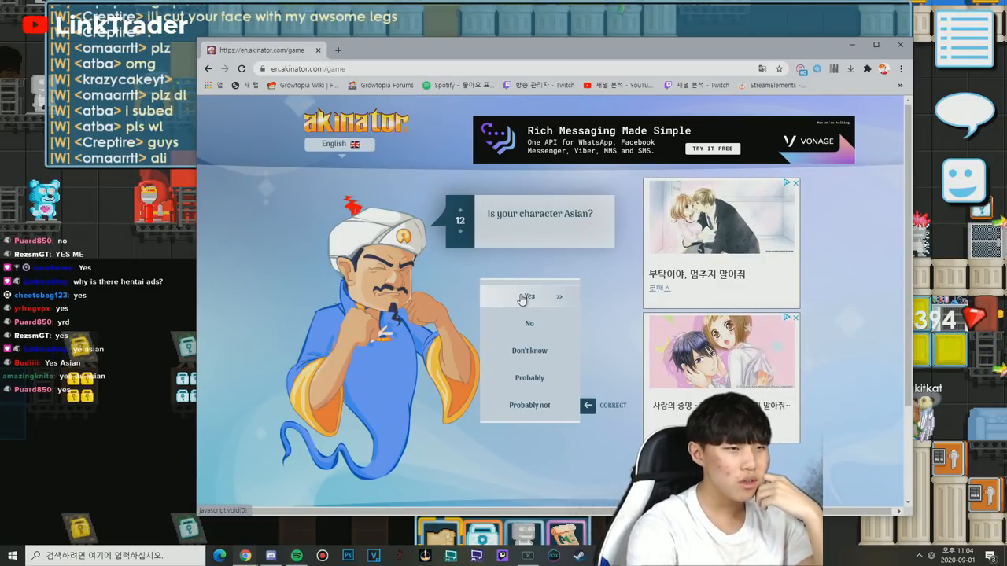
- Answer Yes to Asian, No to tight suit, Indian and Tategama, then highlight the pink question
{"action": "left_click", "coordinate": [528, 296]}
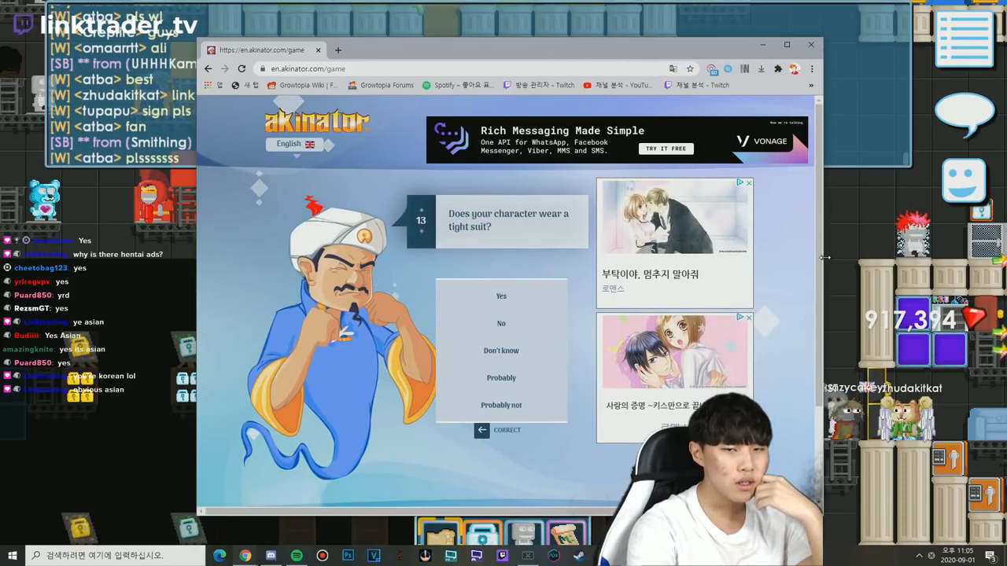
{"action": "left_click", "coordinate": [500, 324]}
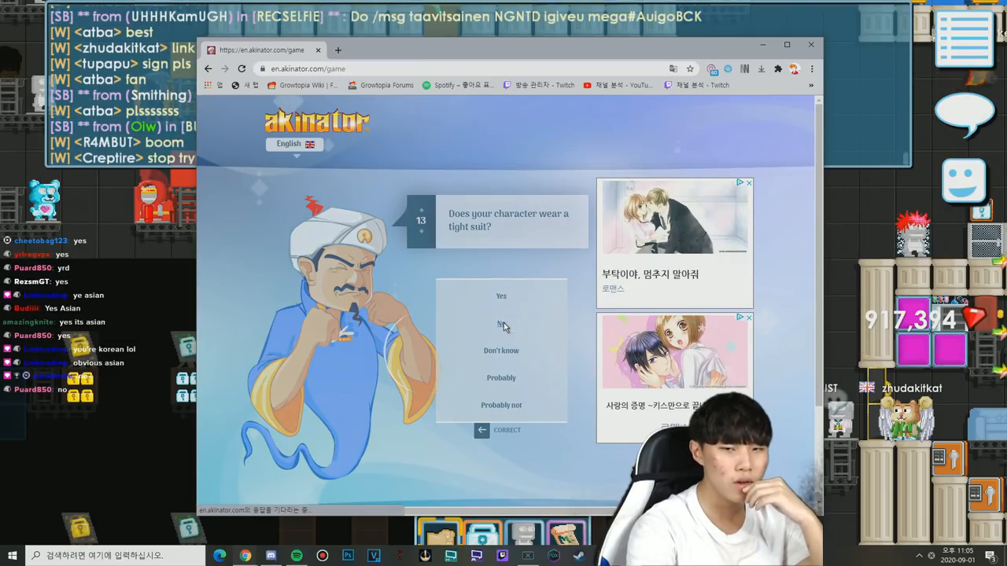
{"action": "left_click", "coordinate": [500, 324]}
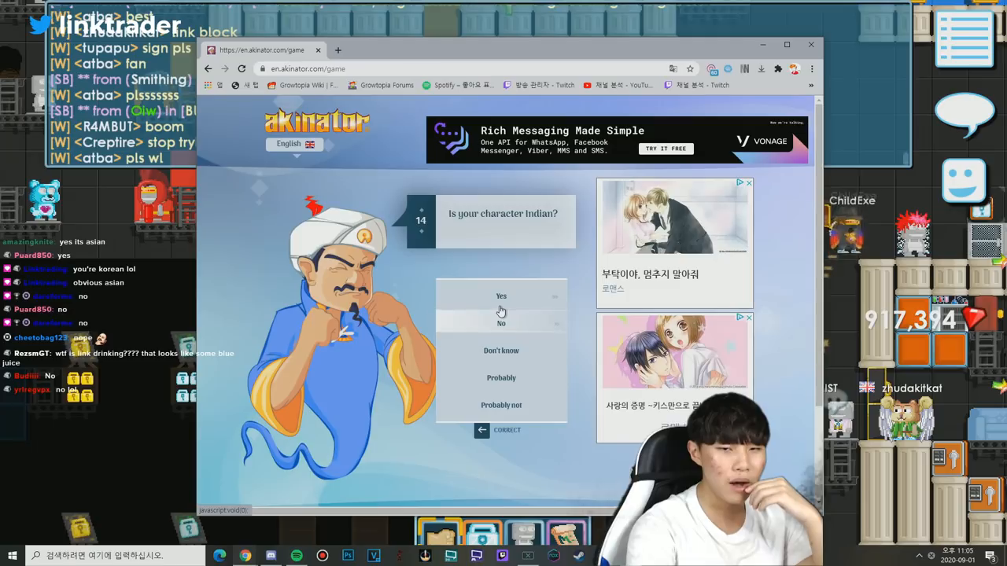
{"action": "mouse_move", "coordinate": [500, 297]}
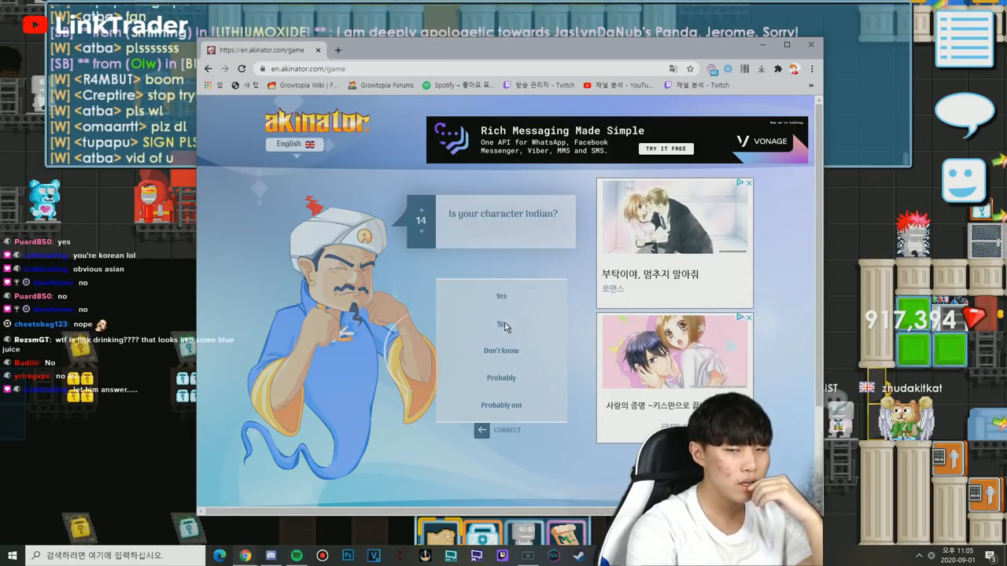
{"action": "left_click", "coordinate": [500, 324]}
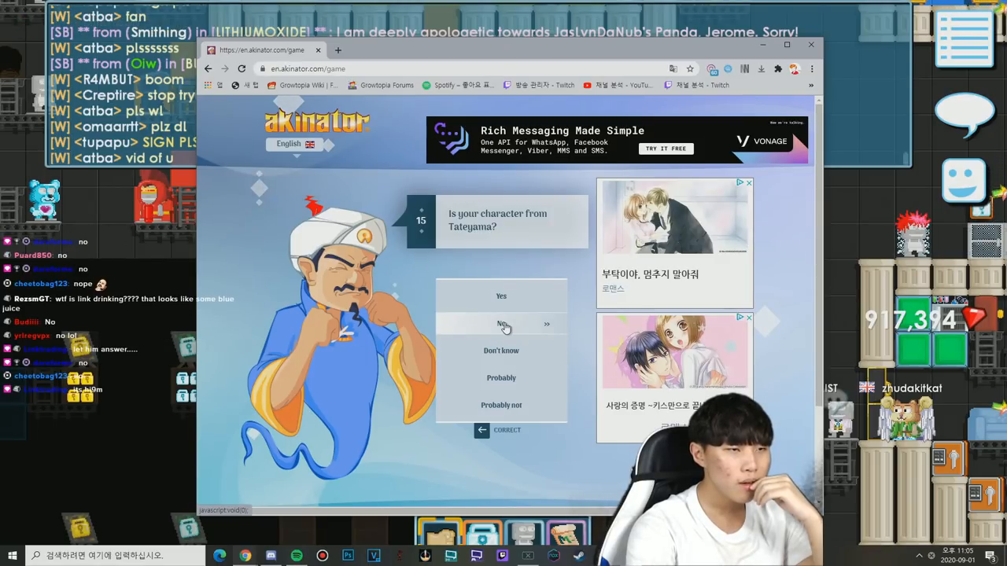
{"action": "mouse_move", "coordinate": [491, 258]}
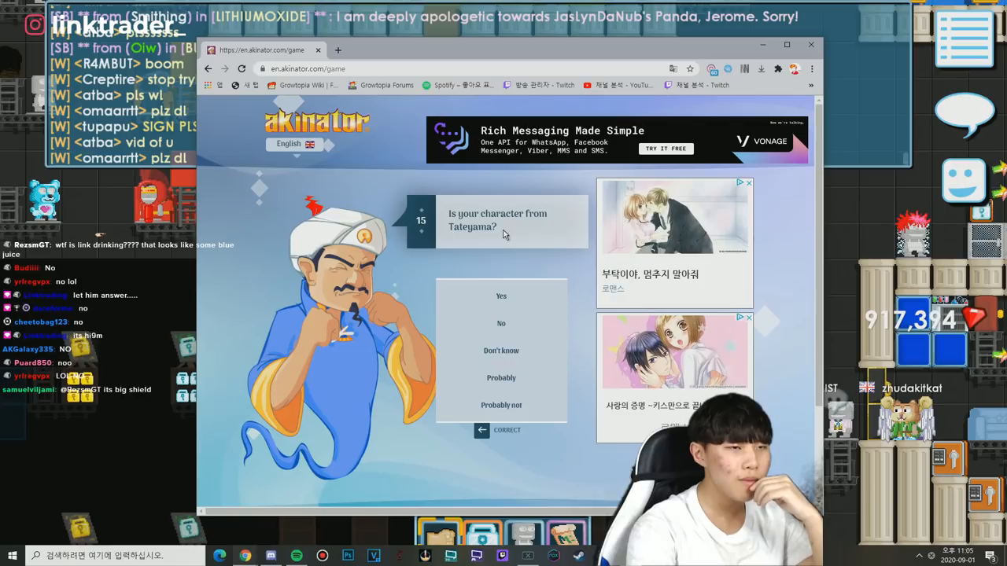
{"action": "mouse_move", "coordinate": [506, 330]}
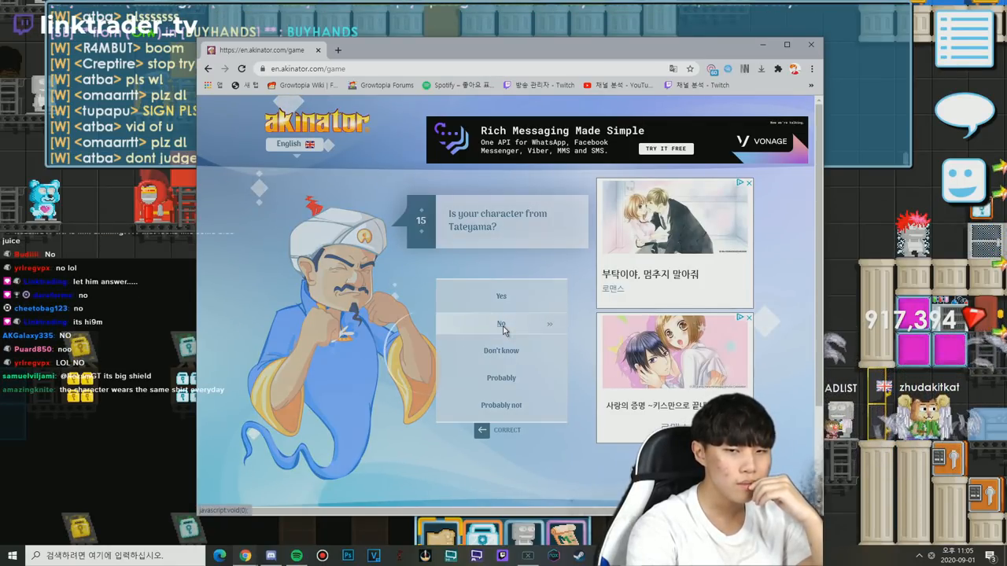
{"action": "left_click", "coordinate": [500, 324]}
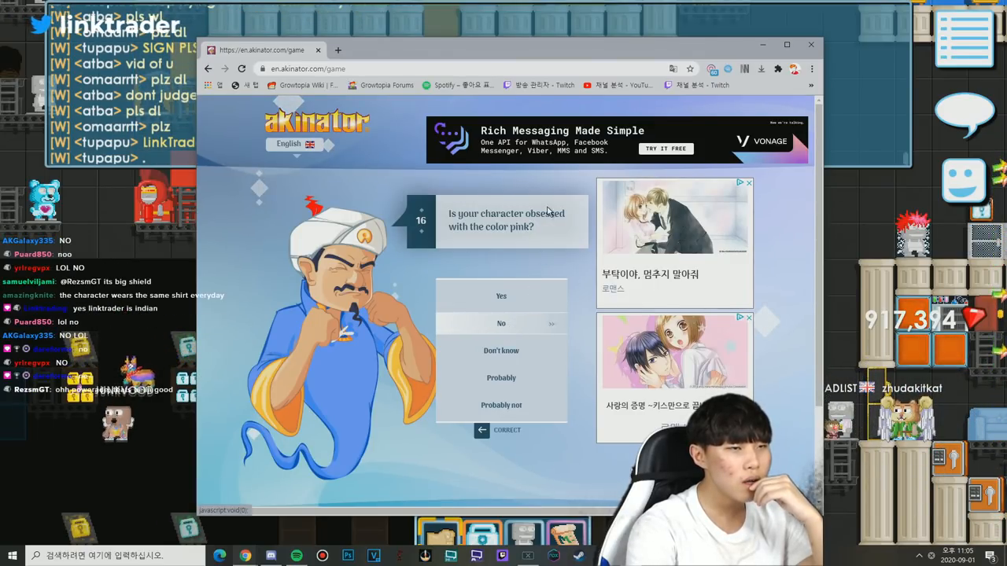
{"action": "double_click", "coordinate": [507, 221]}
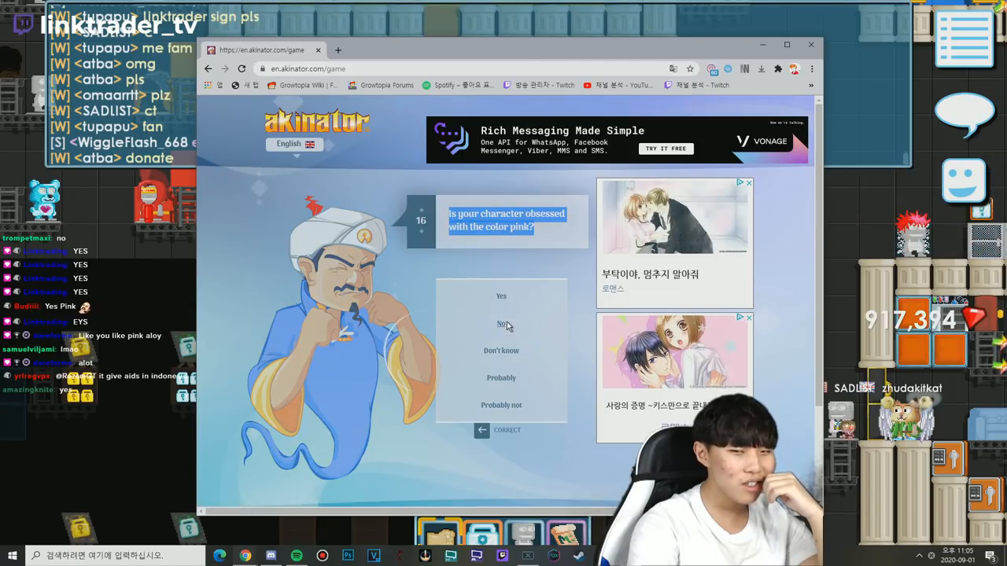
- Answer Yes to obsessed with pink, No to Vietnamese and Muslim, Yes to living in Korea
{"action": "left_click", "coordinate": [500, 324]}
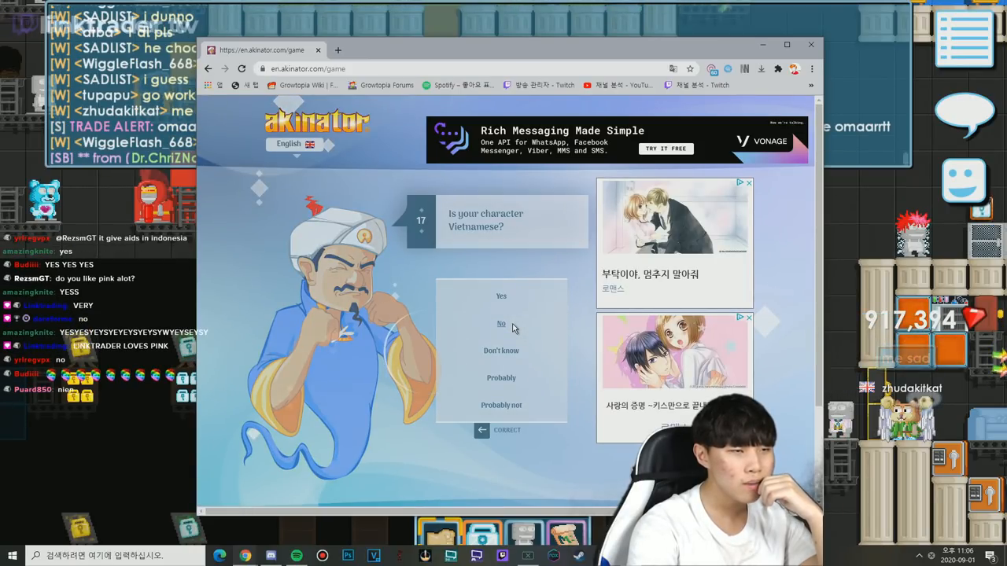
{"action": "left_click", "coordinate": [501, 324]}
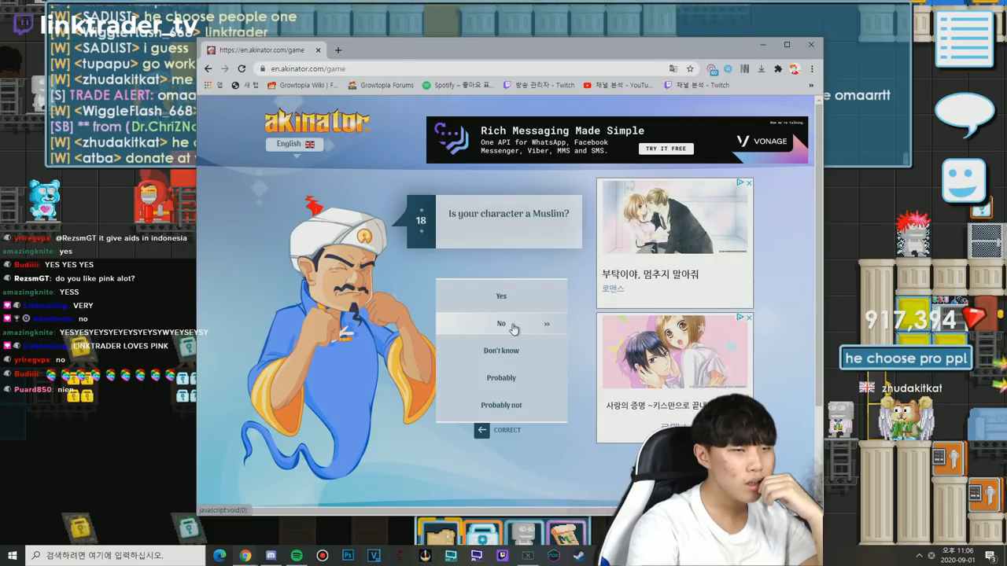
{"action": "left_click", "coordinate": [500, 324]}
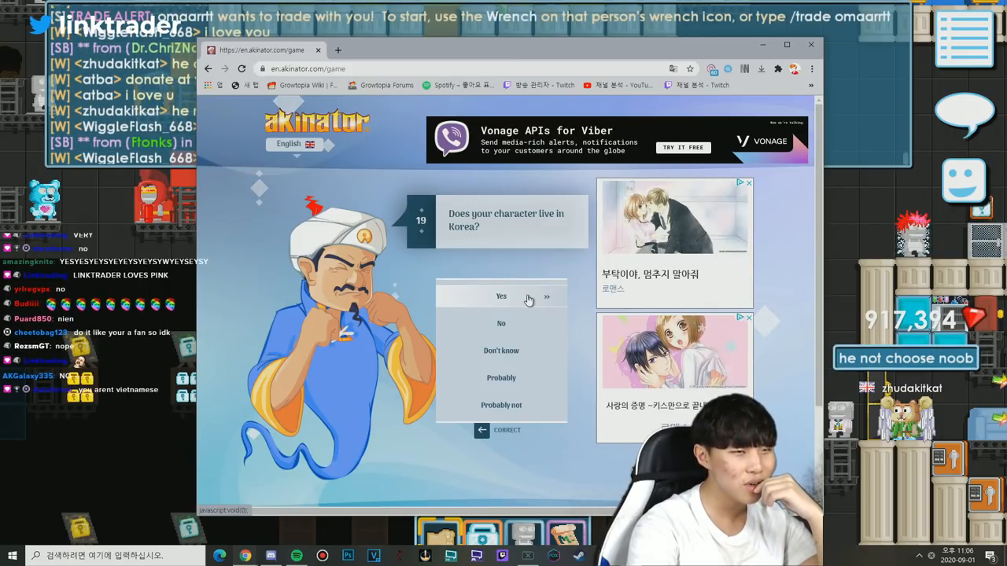
{"action": "left_click", "coordinate": [501, 296]}
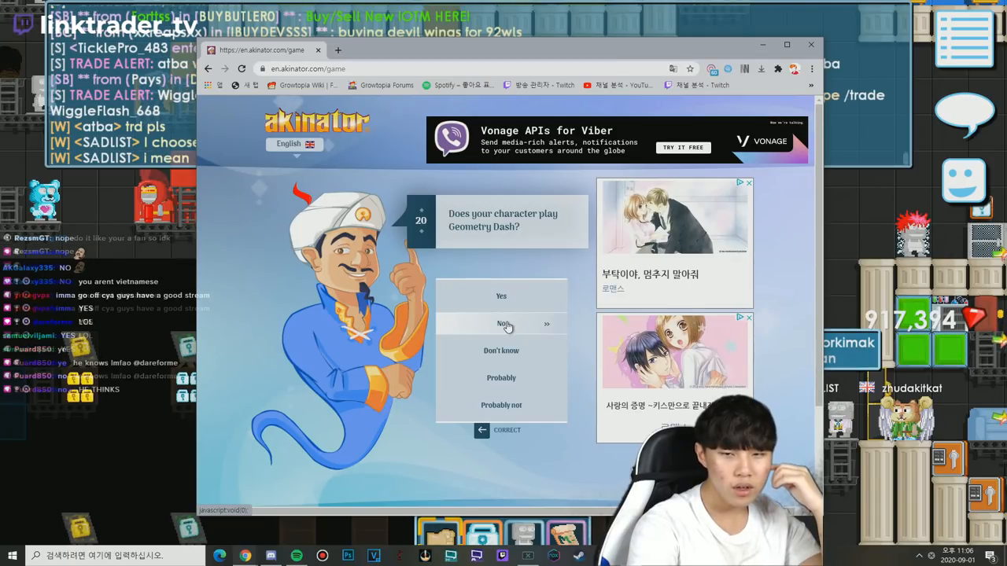
{"action": "mouse_move", "coordinate": [517, 313]}
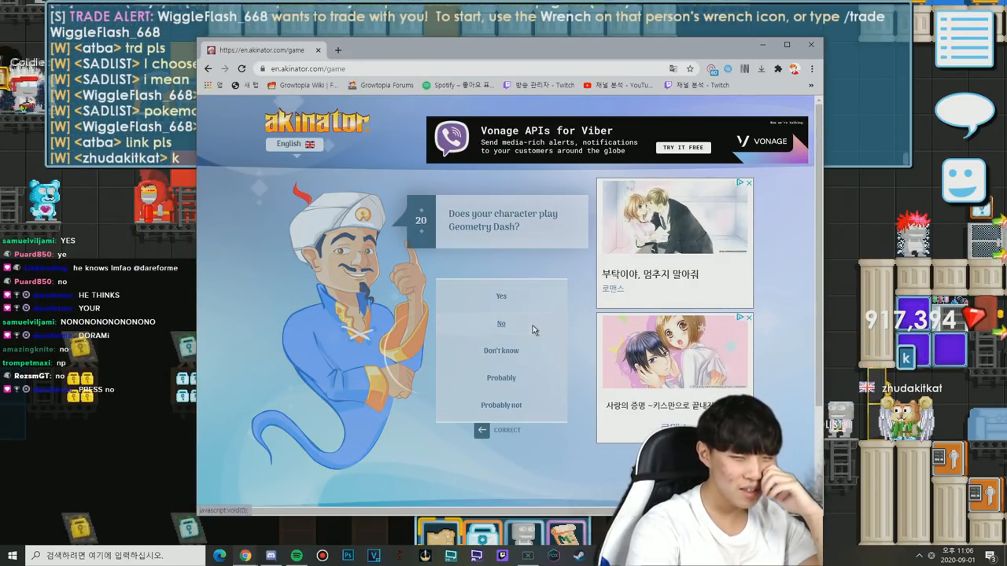
- Answer No to playing Geometry Dash and to singing on stage
{"action": "left_click", "coordinate": [500, 324]}
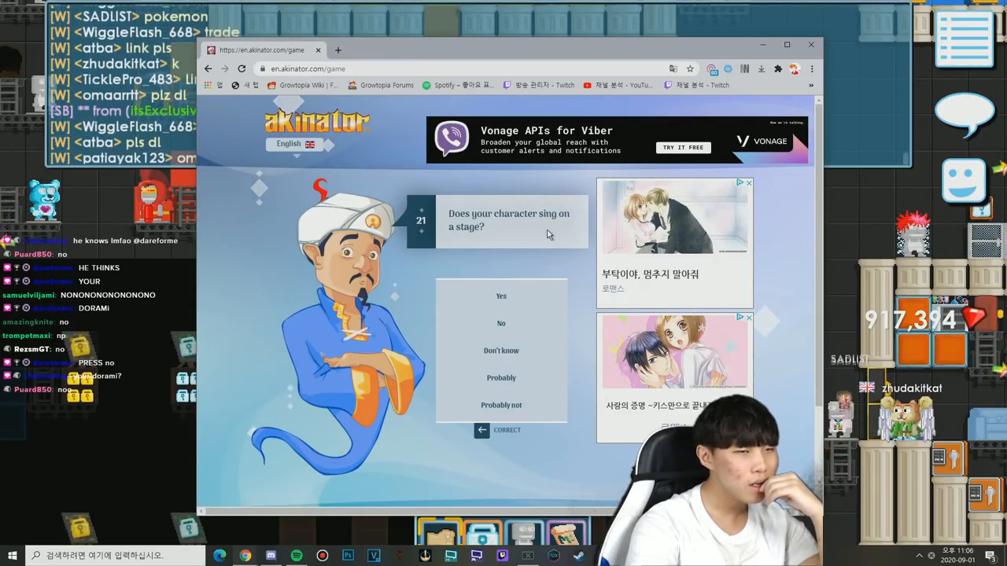
{"action": "mouse_move", "coordinate": [500, 324]}
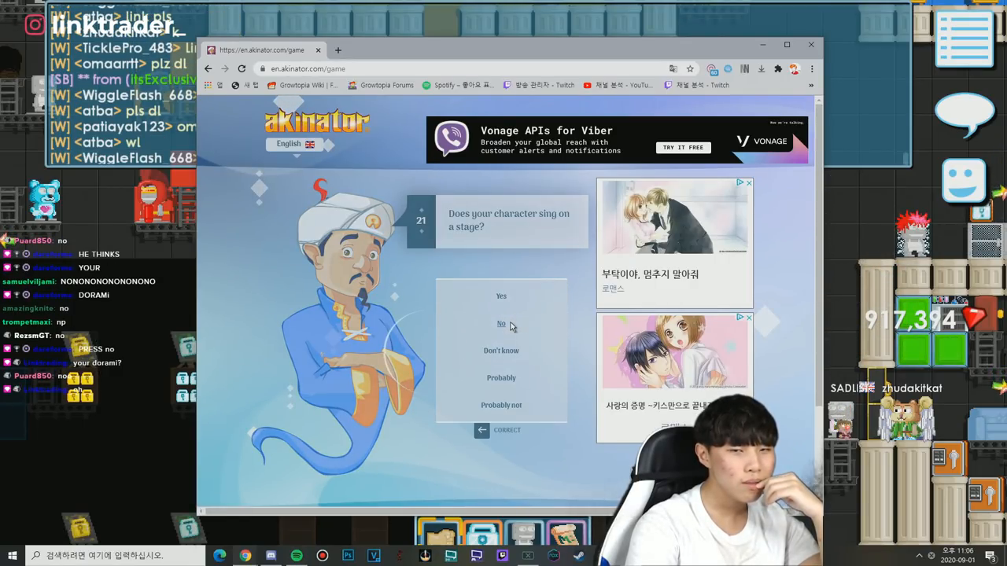
{"action": "left_click", "coordinate": [501, 324]}
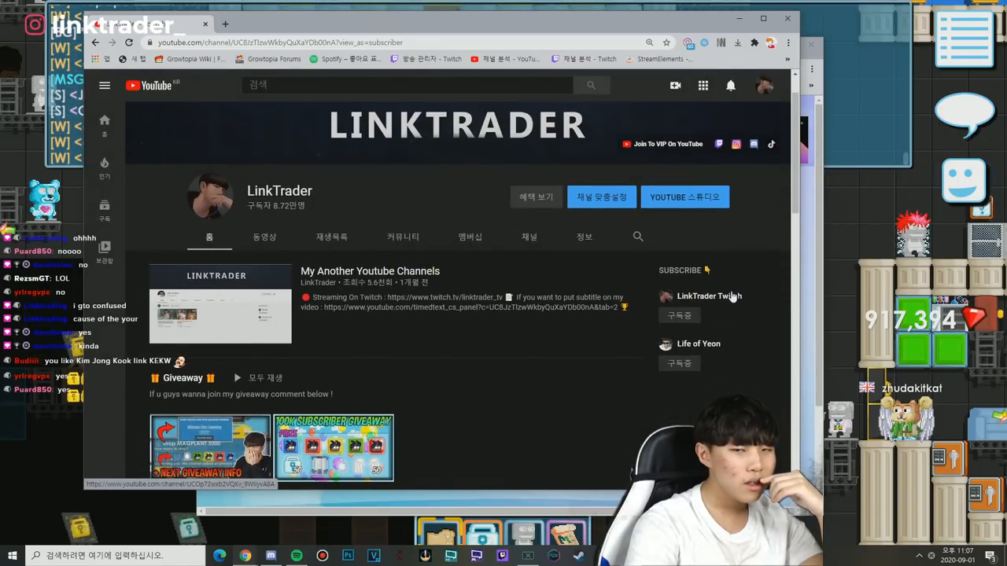
- Bring the Akinator game window back to the front after viewing the YouTube channel
{"action": "left_click", "coordinate": [708, 295]}
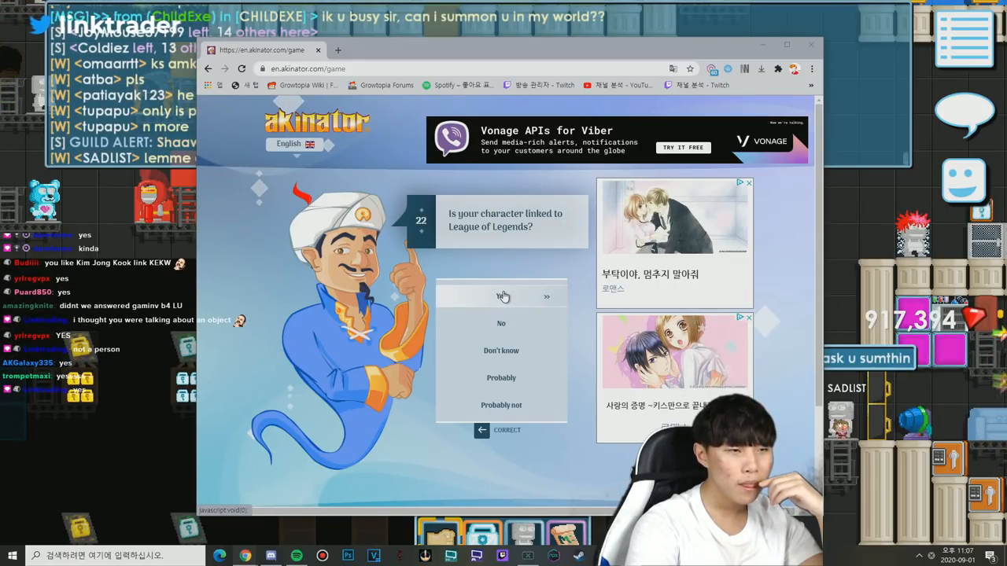
- Answer Yes to League of Legends, No to born in America, North Korea and mid-laner
{"action": "left_click", "coordinate": [500, 296]}
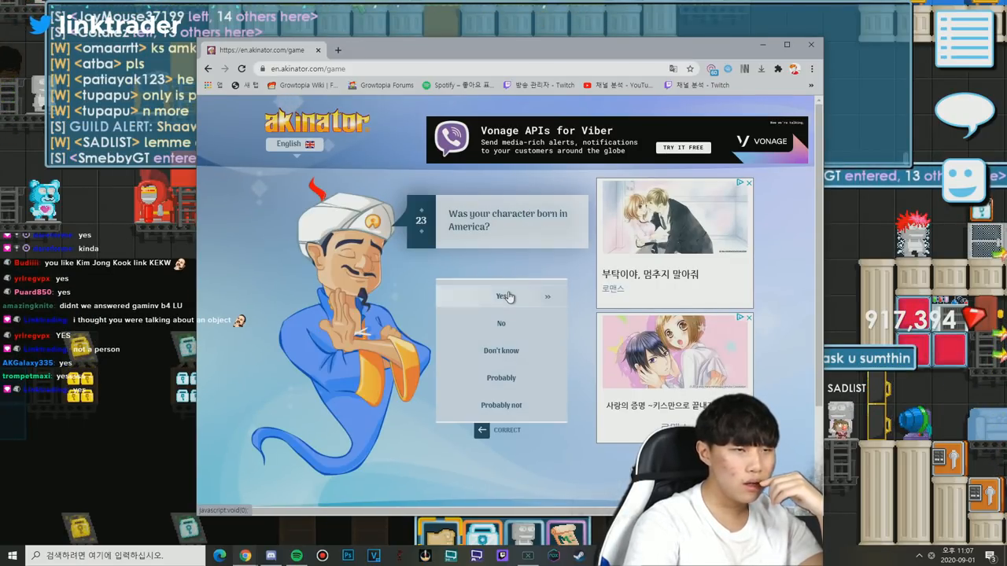
{"action": "mouse_move", "coordinate": [557, 264]}
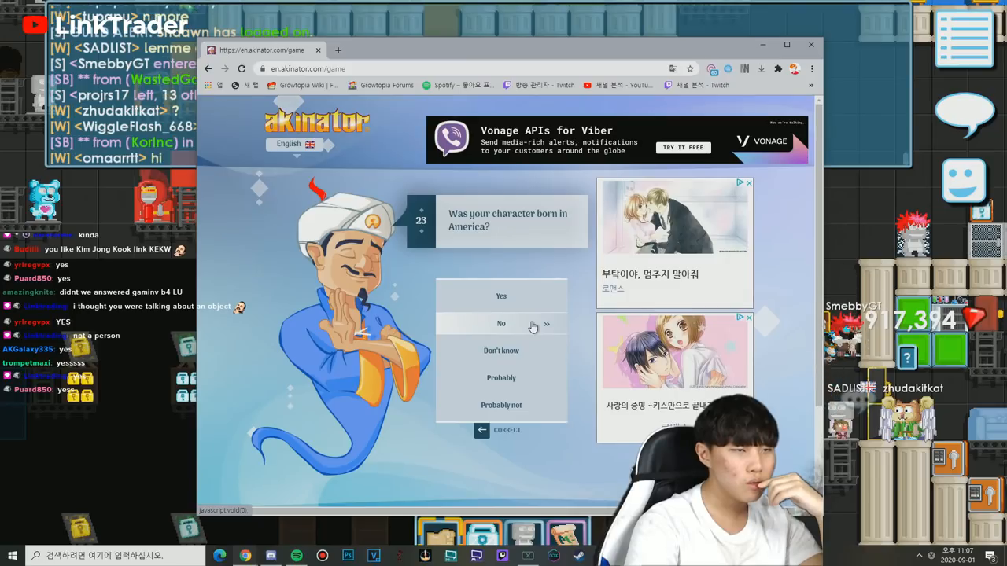
{"action": "left_click", "coordinate": [500, 324]}
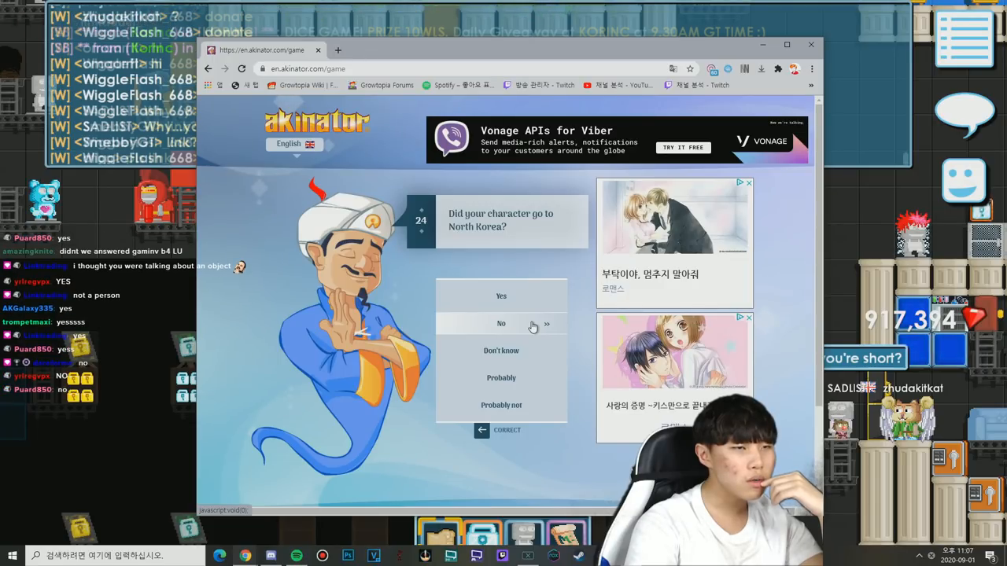
{"action": "left_click", "coordinate": [500, 324]}
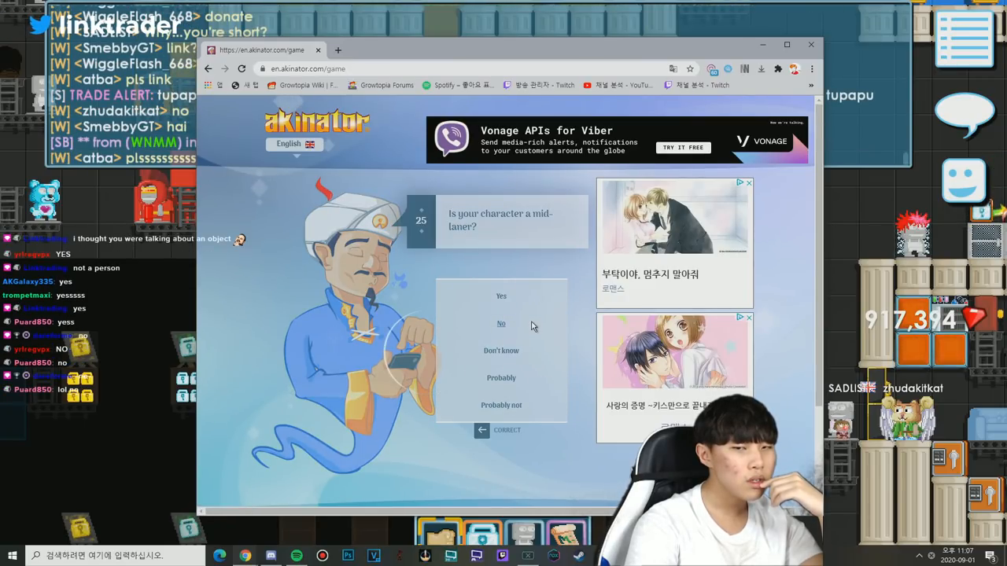
{"action": "left_click", "coordinate": [501, 324]}
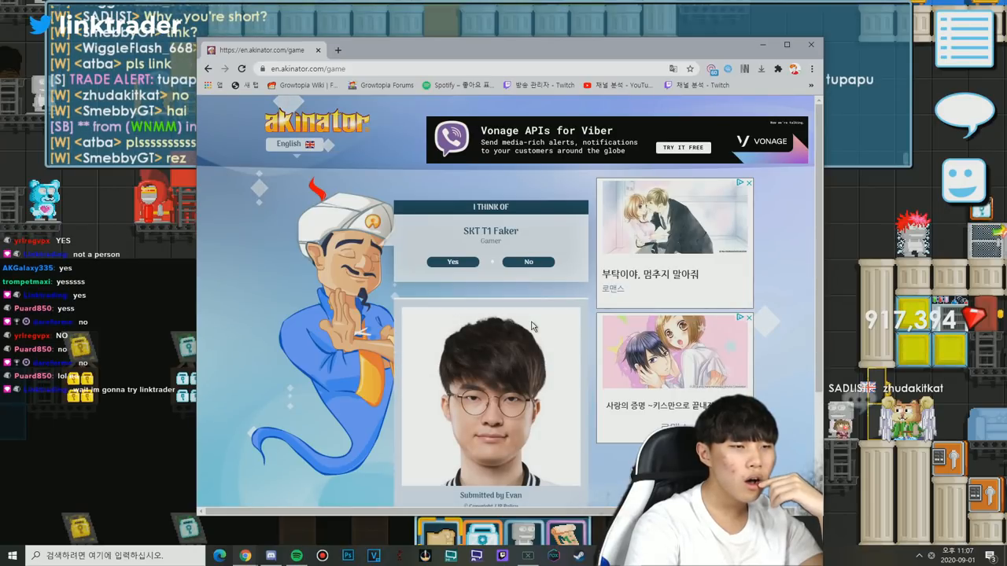
- Review the SKT T1 Faker guess page and agree to continue playing after rejecting it
{"action": "scroll", "scroll_direction": "down", "scroll_amount": 3}
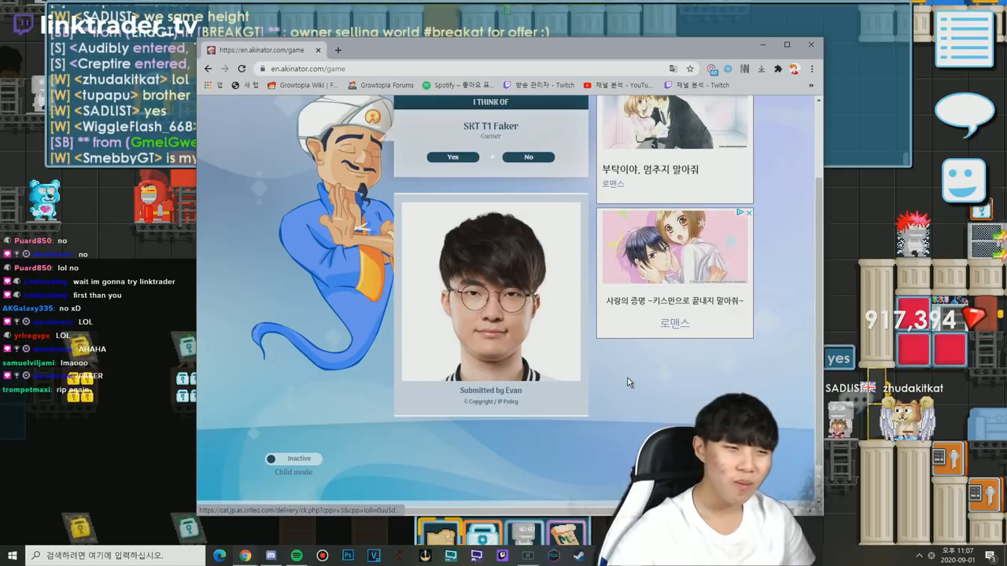
{"action": "scroll", "scroll_direction": "up", "scroll_amount": 3}
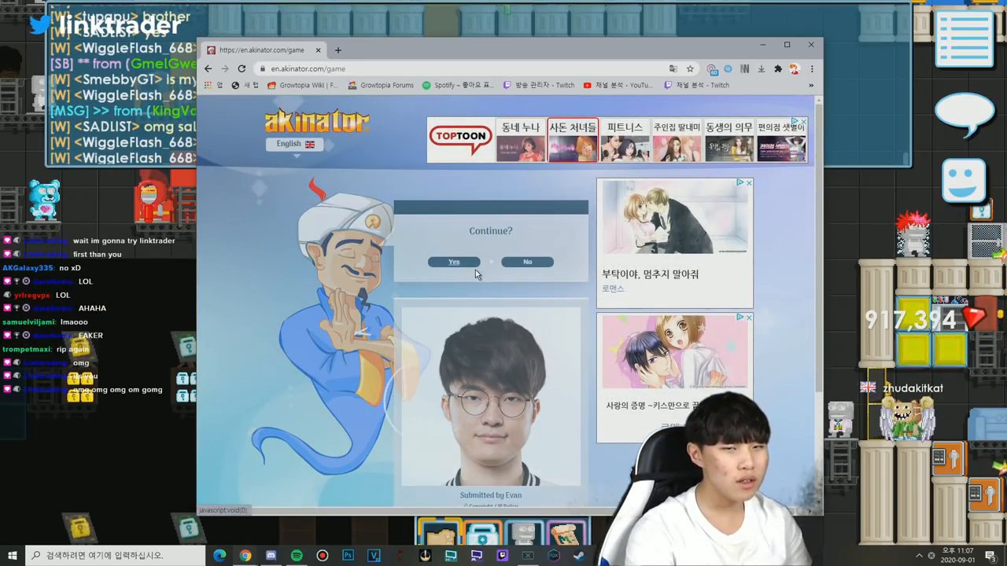
{"action": "left_click", "coordinate": [453, 261]}
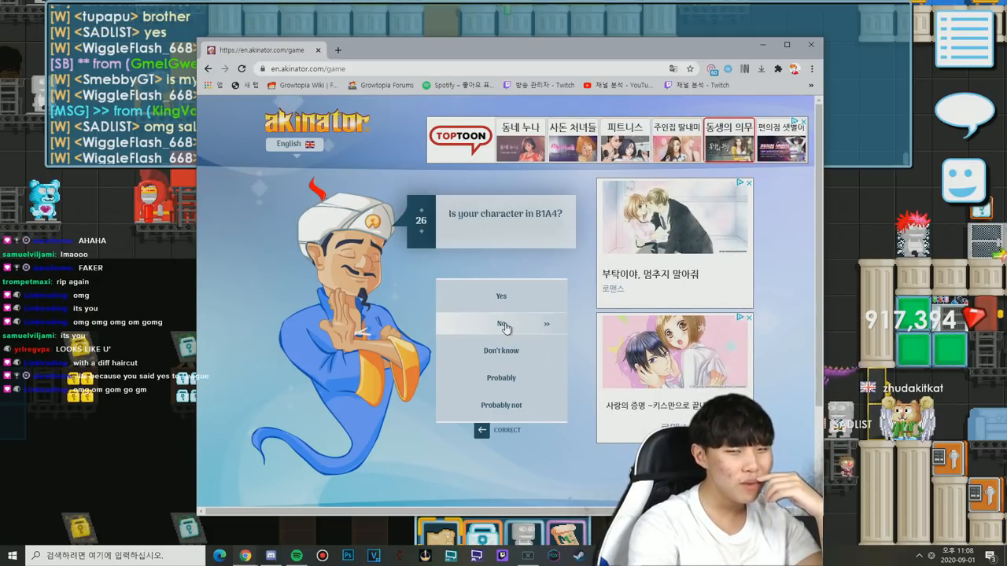
- Answer No to being in B1A4 and highlight the word Primarch in question 27
{"action": "left_click", "coordinate": [500, 324]}
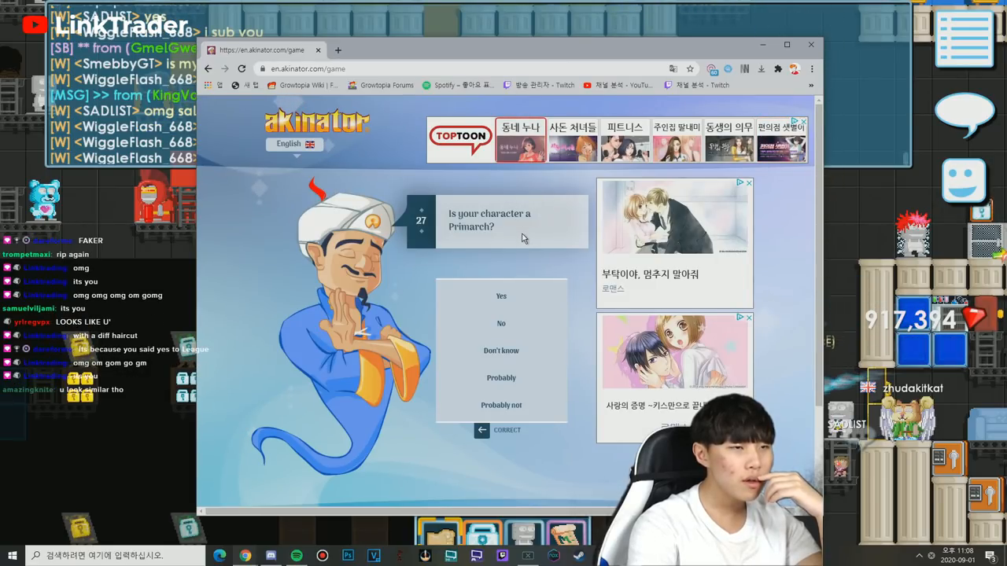
{"action": "double_click", "coordinate": [470, 227]}
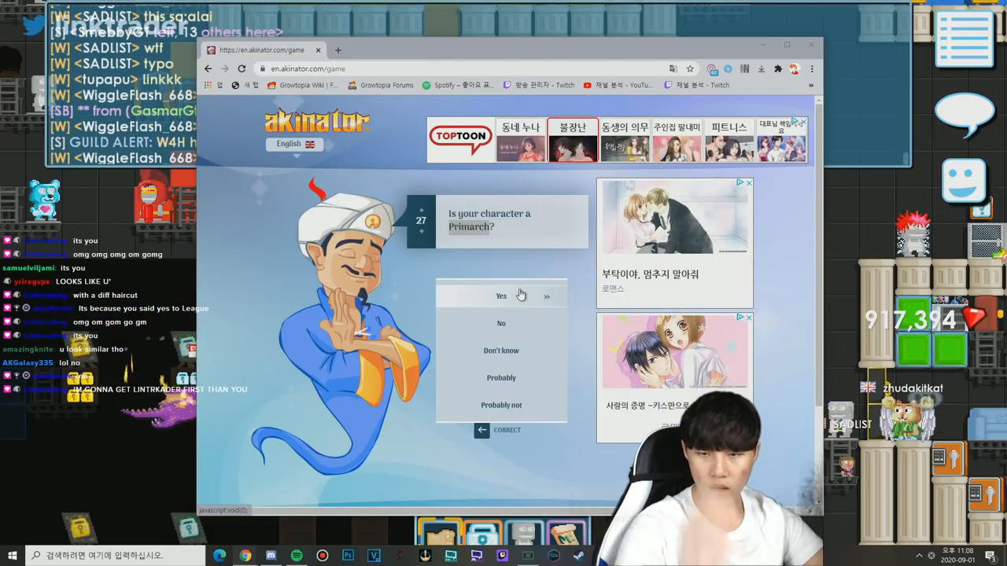
{"action": "mouse_move", "coordinate": [526, 255]}
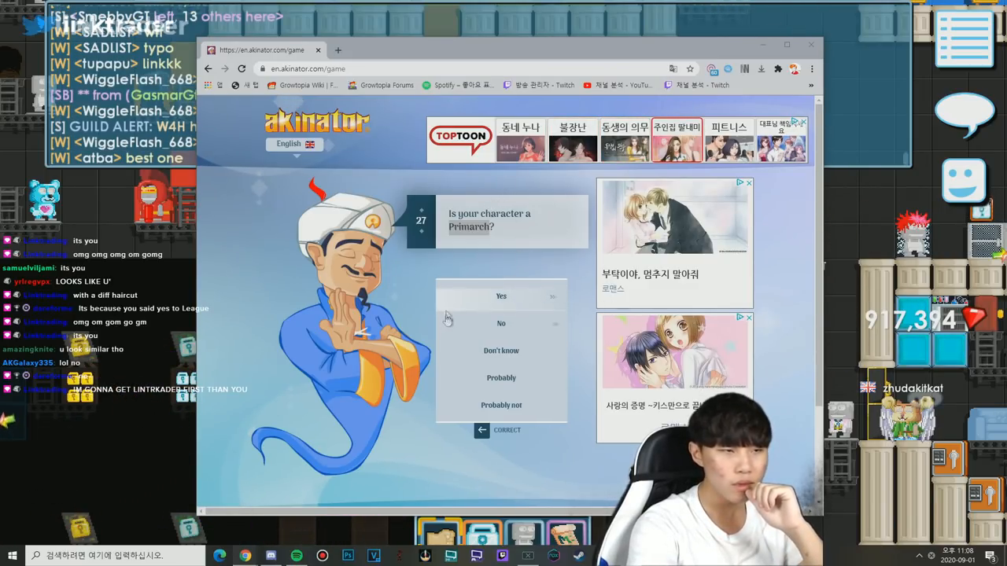
{"action": "mouse_move", "coordinate": [482, 324]}
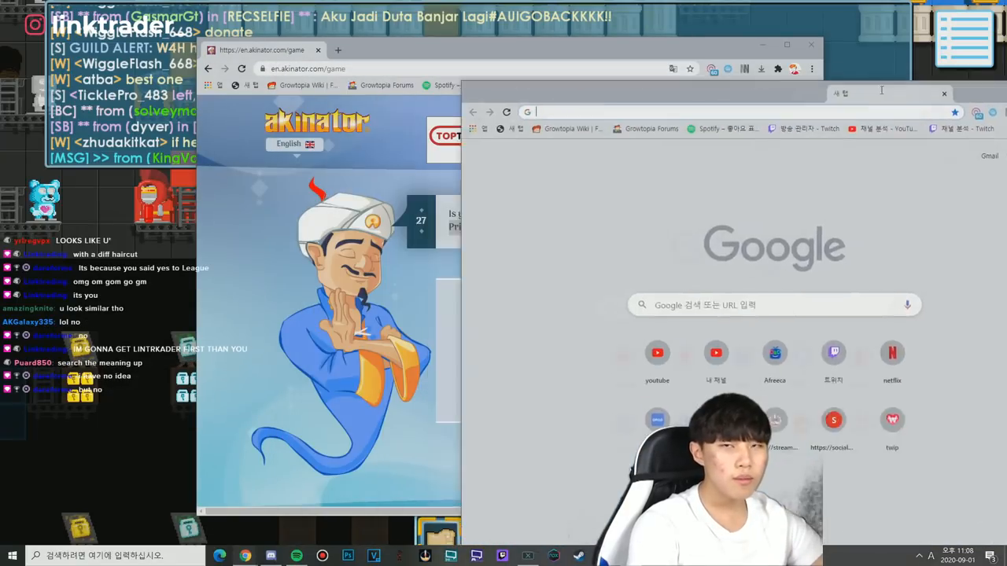
- Search Google for Primarch, then leave the results and return to Akinator
{"action": "left_click", "coordinate": [944, 93]}
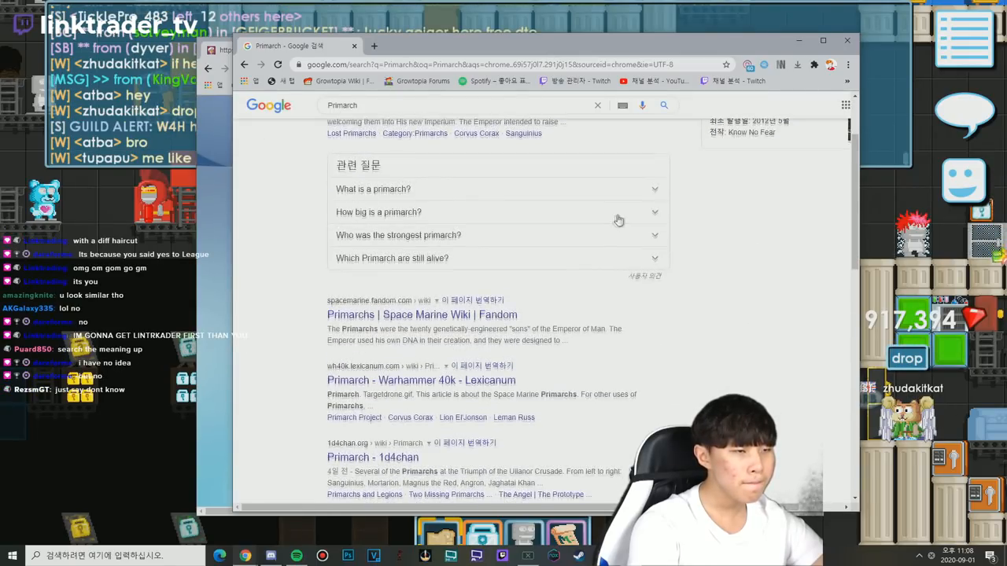
{"action": "left_click", "coordinate": [377, 139]}
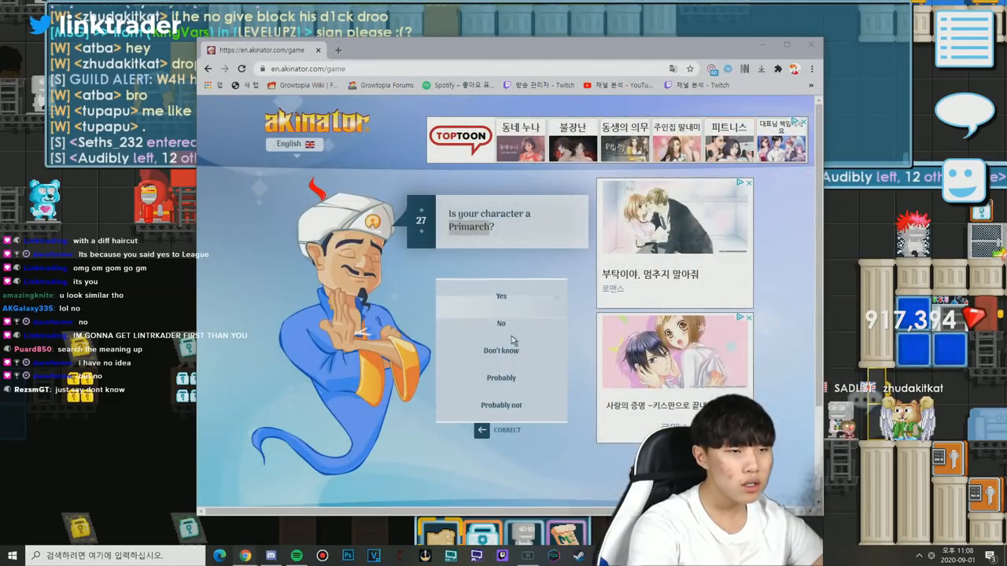
- Answer No to Primarch, League of Legends, famous family member and killing both parents
{"action": "left_click", "coordinate": [501, 324]}
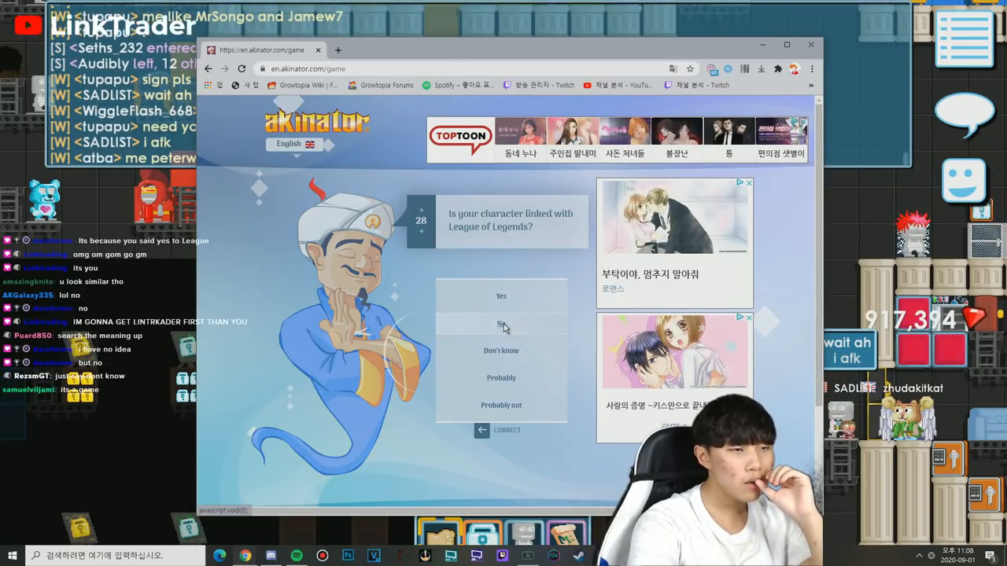
{"action": "left_click", "coordinate": [501, 324]}
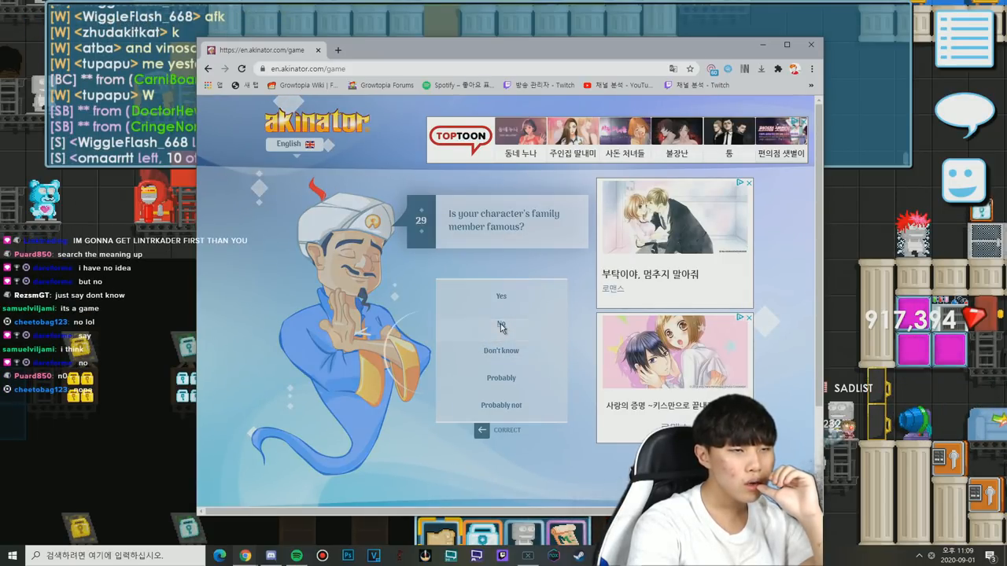
{"action": "left_click", "coordinate": [500, 324]}
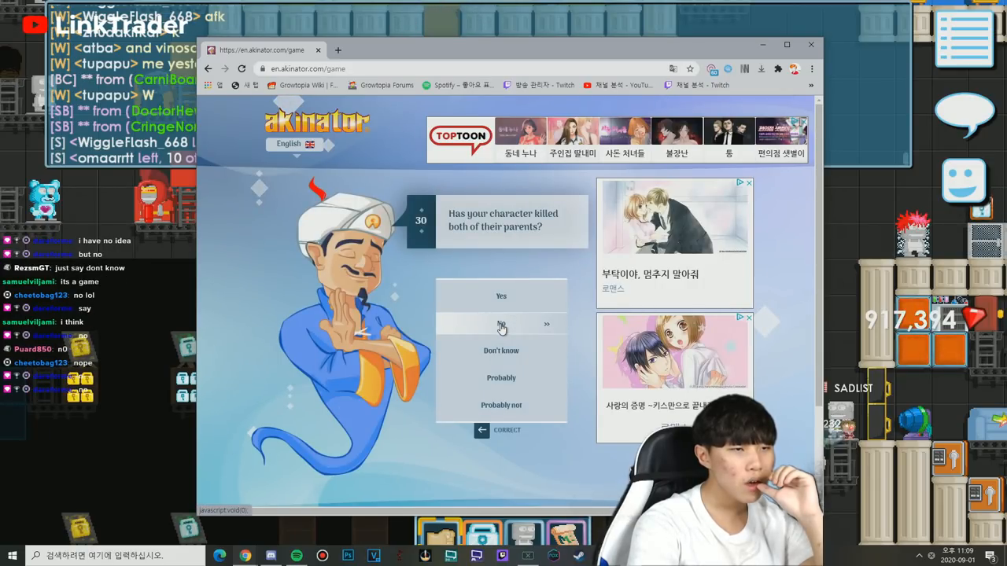
{"action": "mouse_move", "coordinate": [541, 241]}
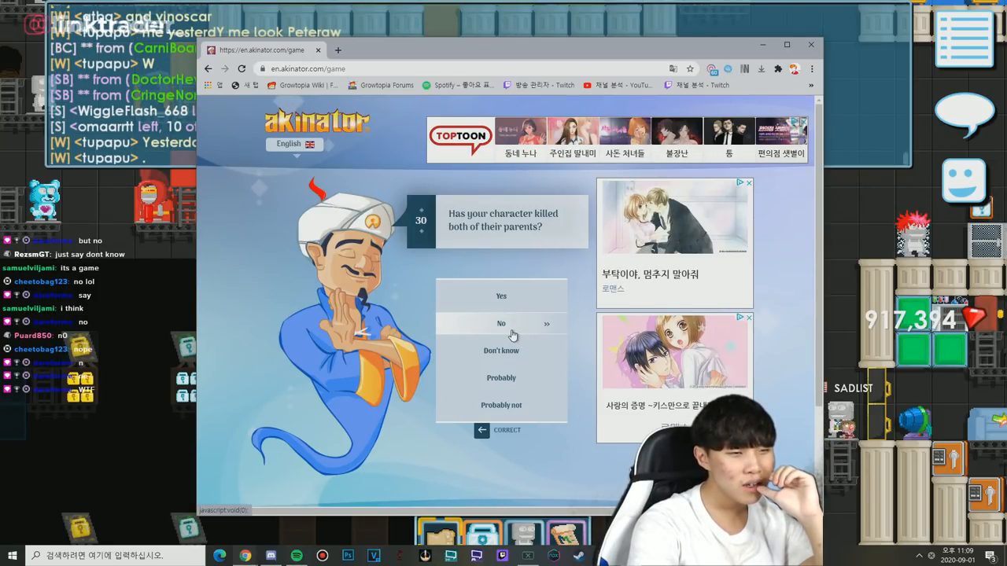
{"action": "left_click", "coordinate": [501, 324]}
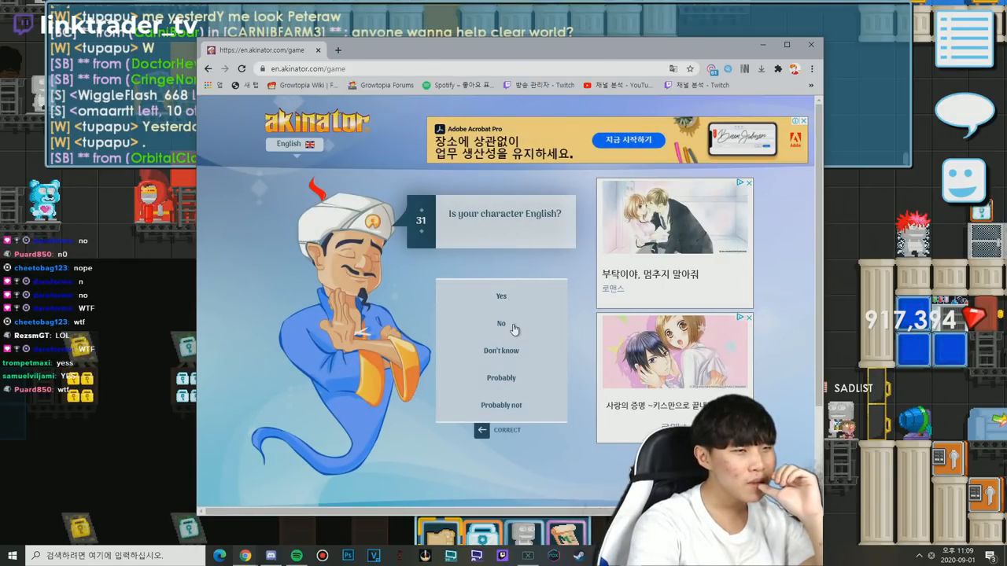
{"action": "mouse_move", "coordinate": [500, 296]}
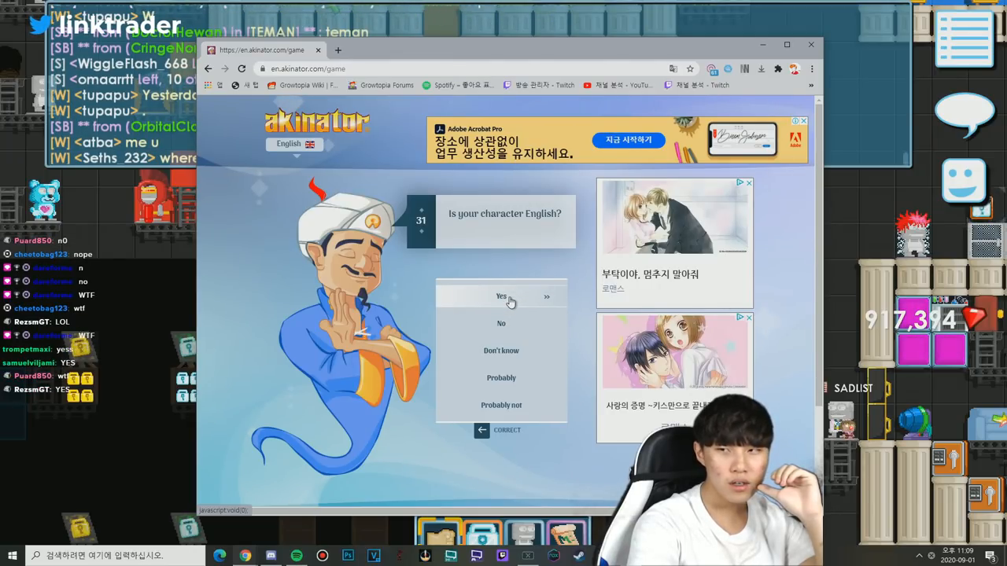
- Answer Yes to English, then No to Singapore, PUBG Mobile, face-hiding, dinosaur and singing-contest judge
{"action": "left_click", "coordinate": [500, 296]}
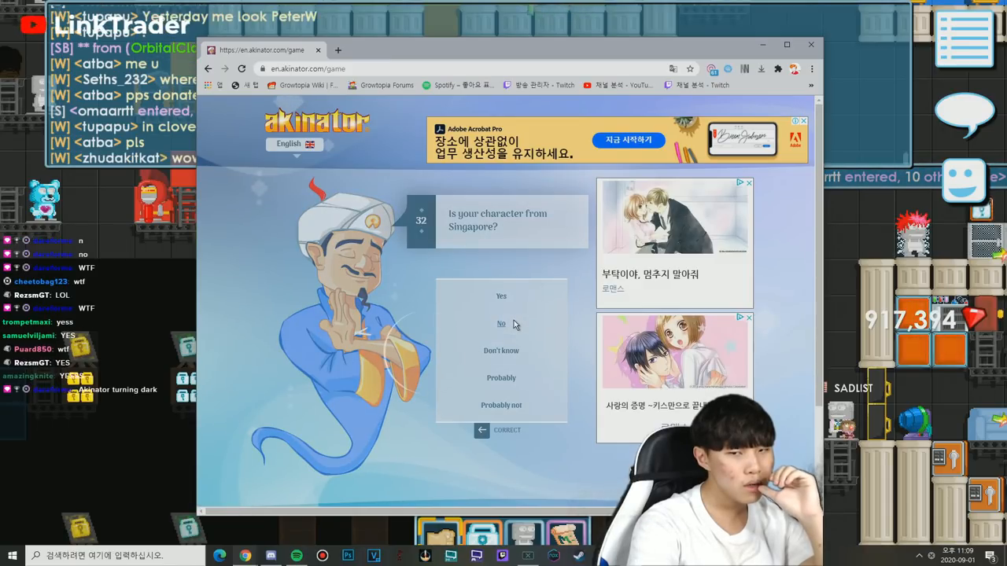
{"action": "left_click", "coordinate": [501, 324]}
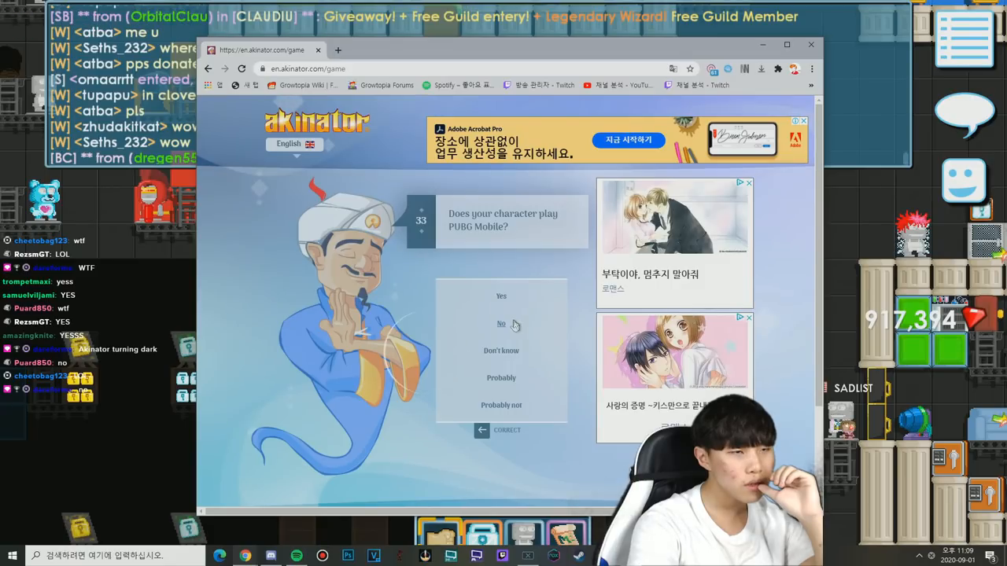
{"action": "left_click", "coordinate": [500, 325]}
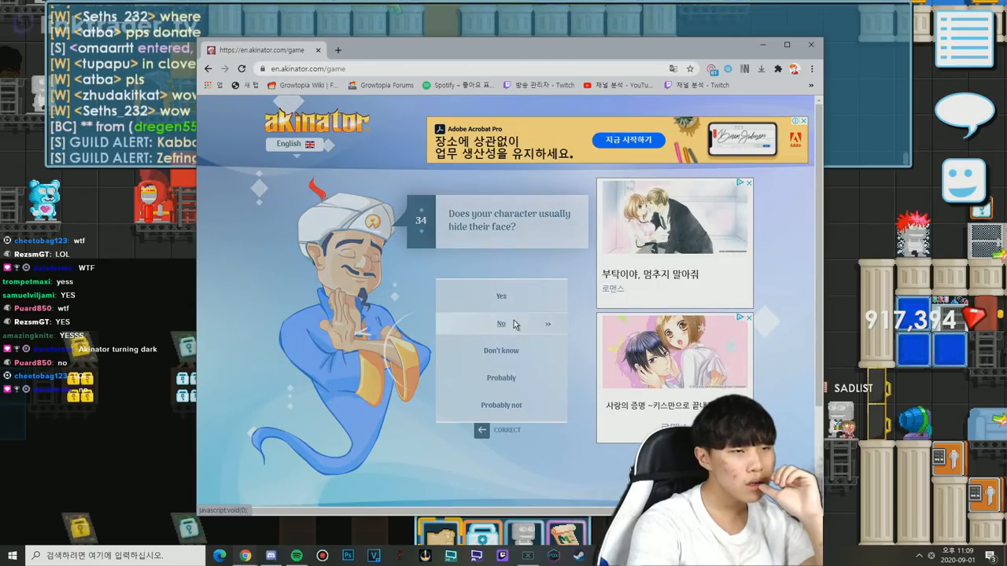
{"action": "left_click", "coordinate": [501, 324]}
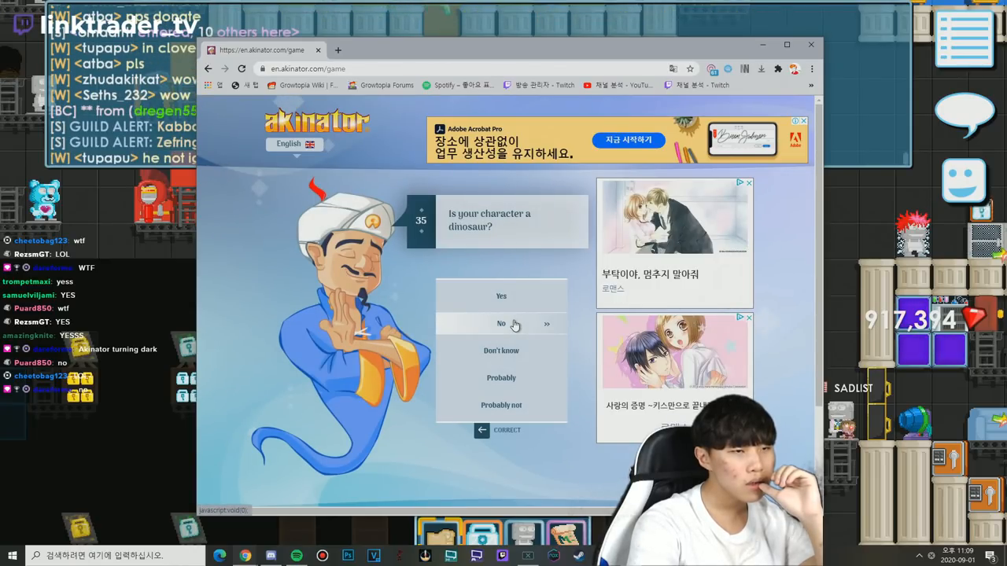
{"action": "left_click", "coordinate": [501, 324]}
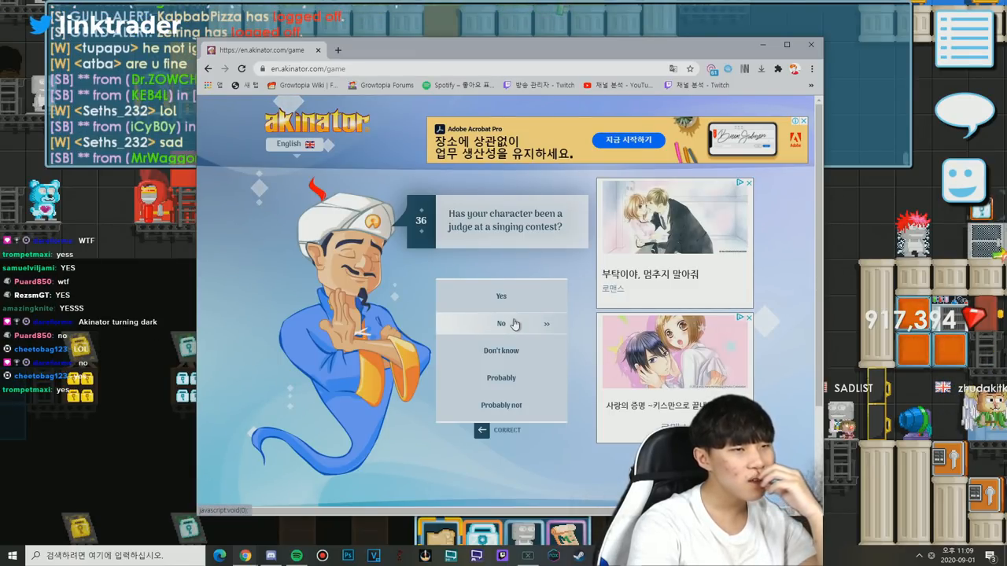
{"action": "left_click", "coordinate": [500, 324]}
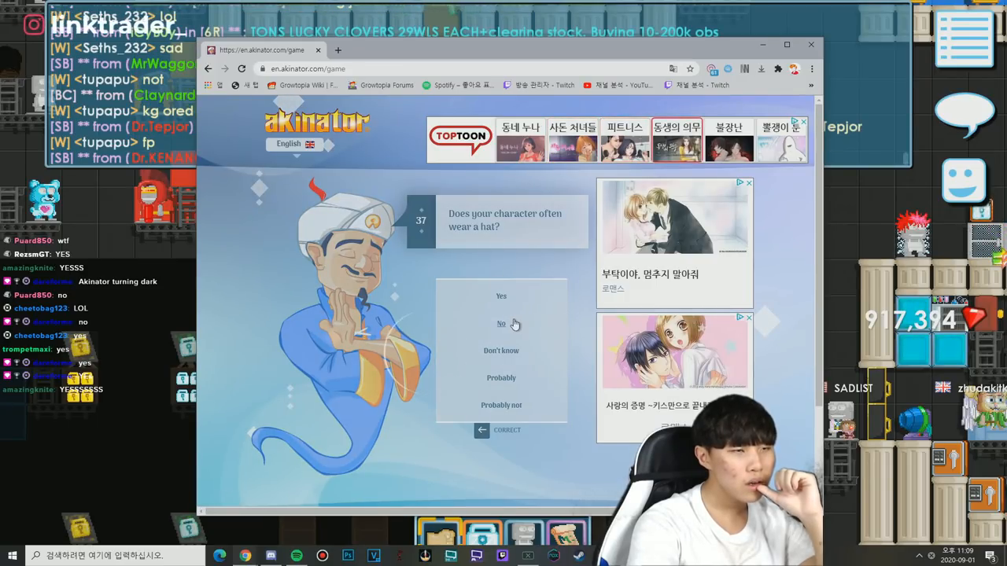
- Answer No to hat, beautiful woman and Mobile Legends; Yes to Korean, gamer and horror games
{"action": "left_click", "coordinate": [500, 324]}
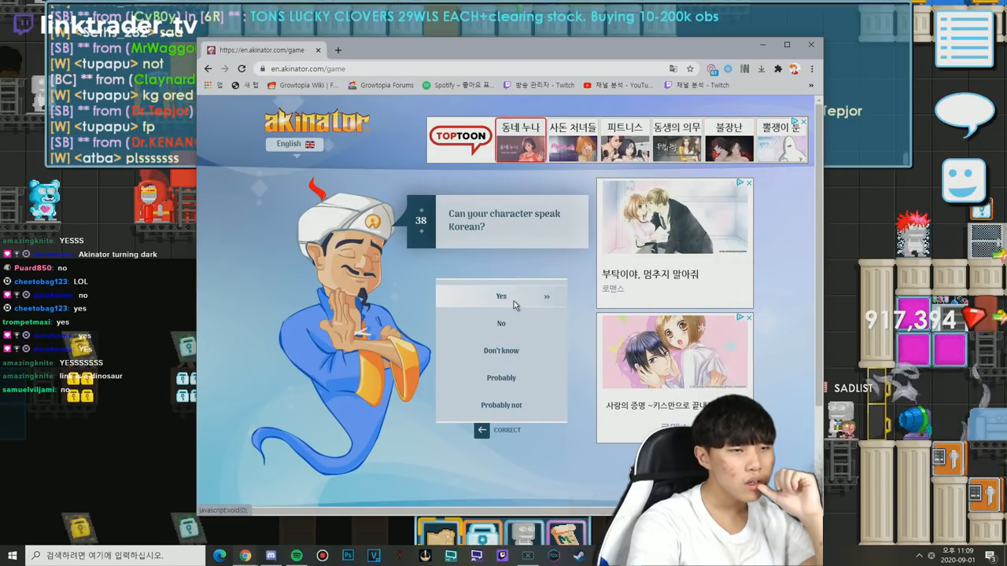
{"action": "left_click", "coordinate": [500, 296]}
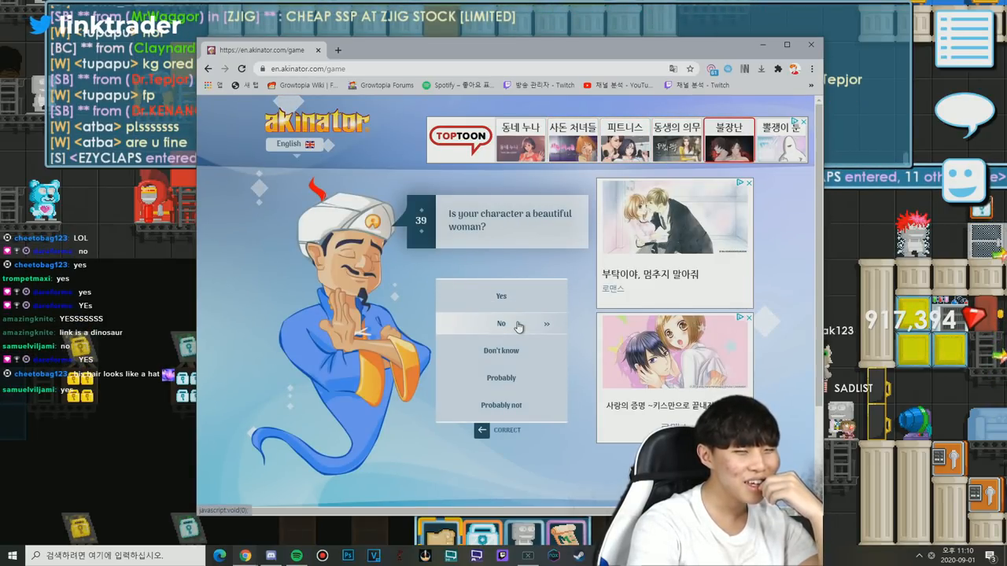
{"action": "left_click", "coordinate": [500, 324]}
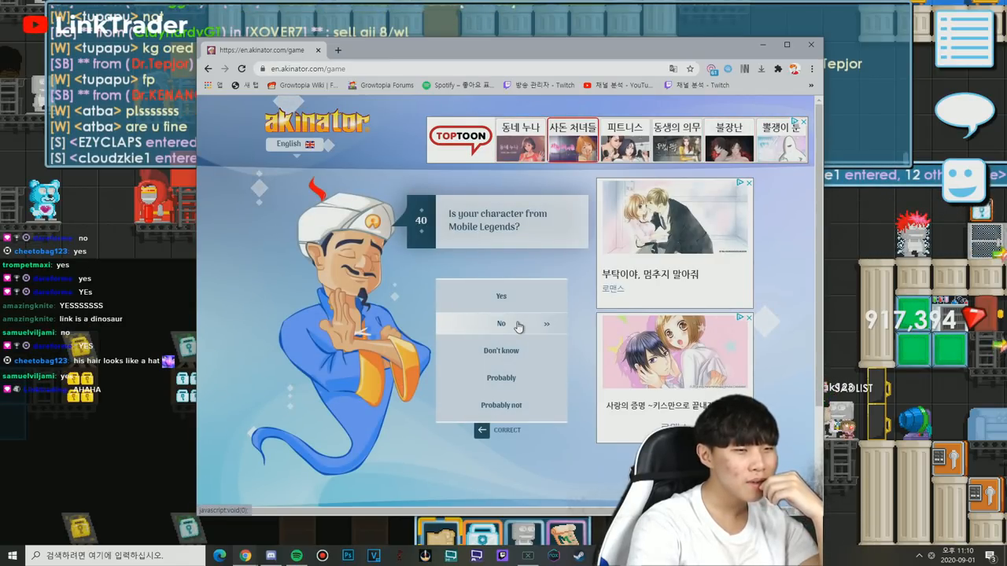
{"action": "left_click", "coordinate": [501, 324]}
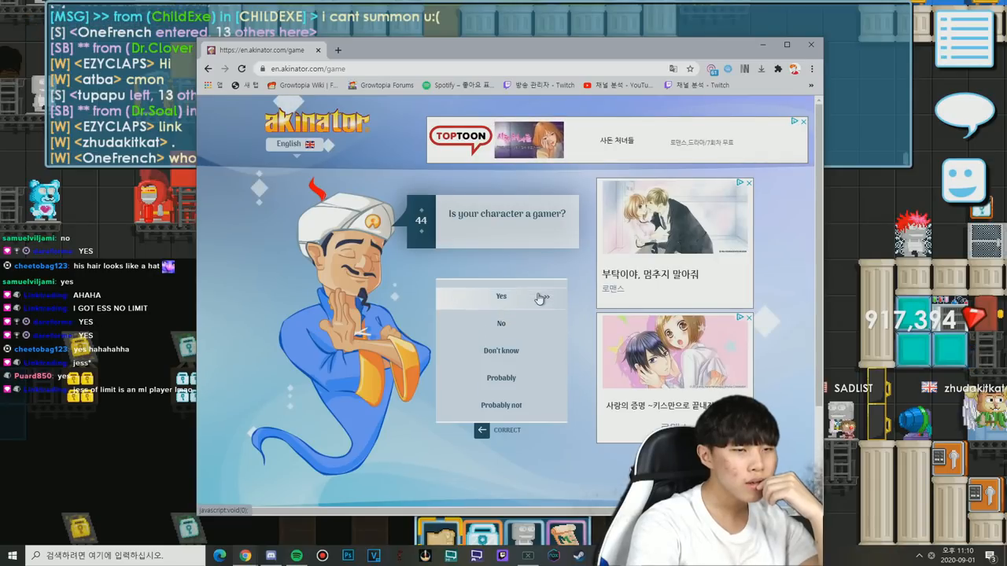
{"action": "left_click", "coordinate": [501, 296]}
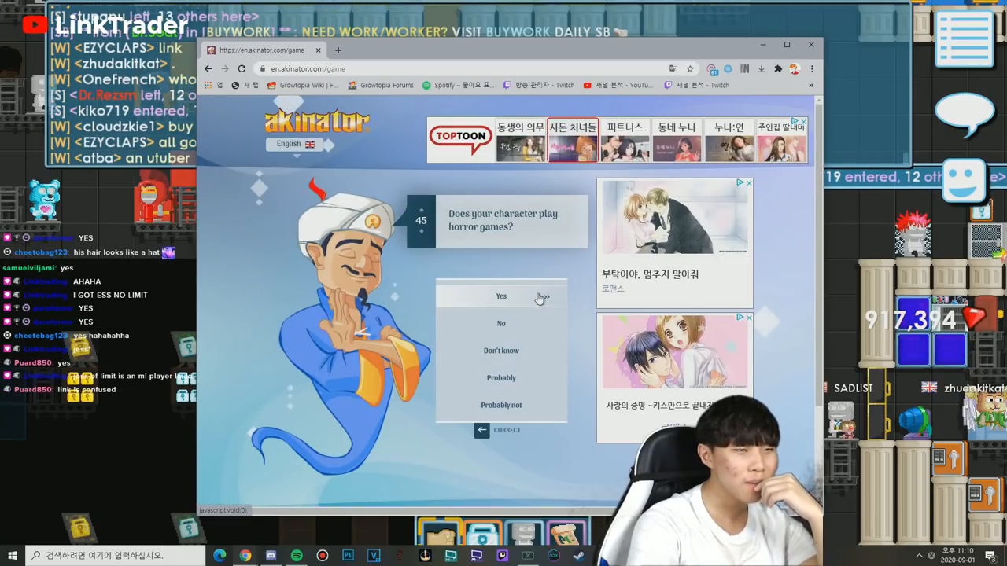
{"action": "left_click", "coordinate": [500, 296]}
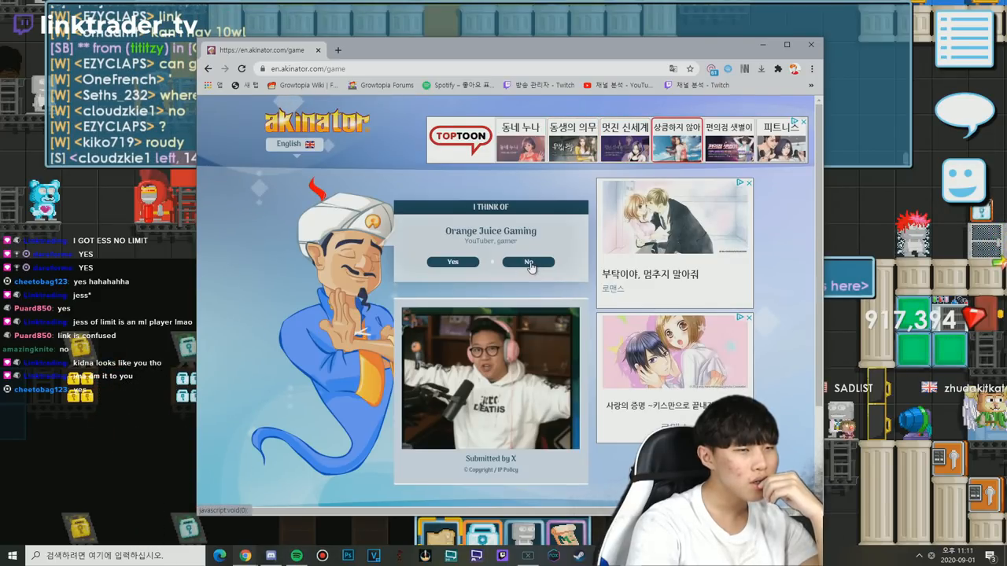
- Reject the Orange Juice Gaming guess, continue playing, and answer No to bunny teeth and younger sister
{"action": "left_click", "coordinate": [528, 262]}
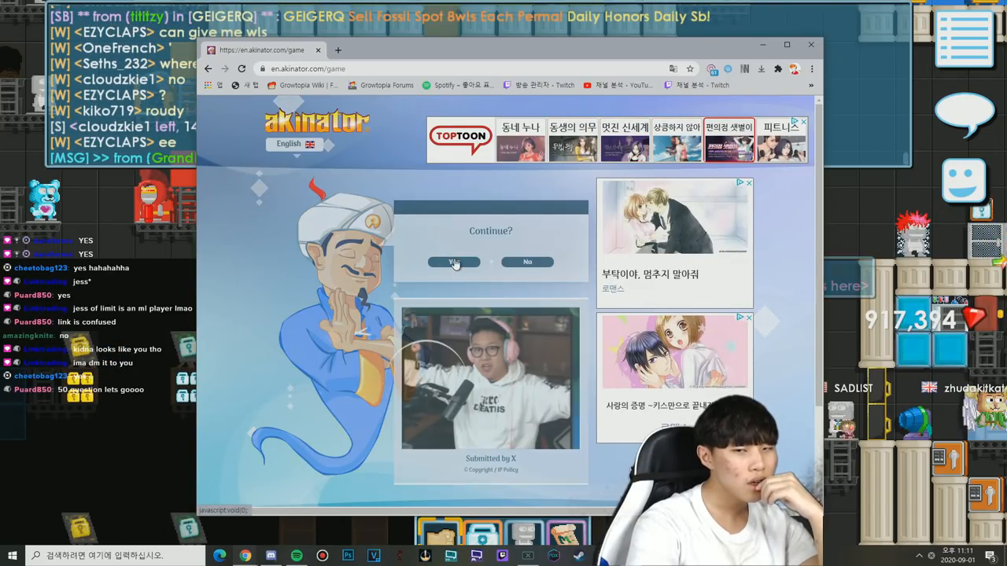
{"action": "left_click", "coordinate": [453, 261]}
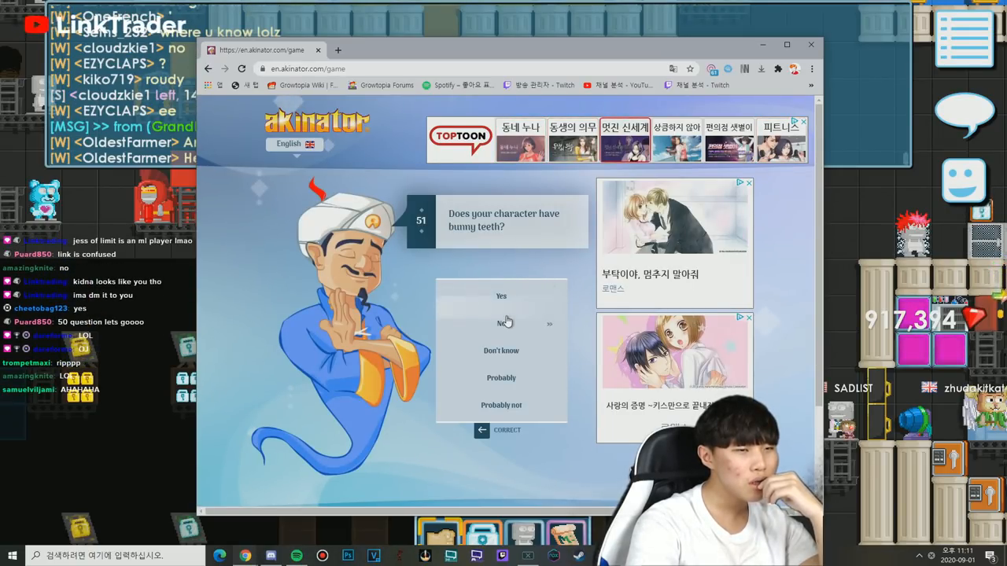
{"action": "left_click", "coordinate": [500, 324]}
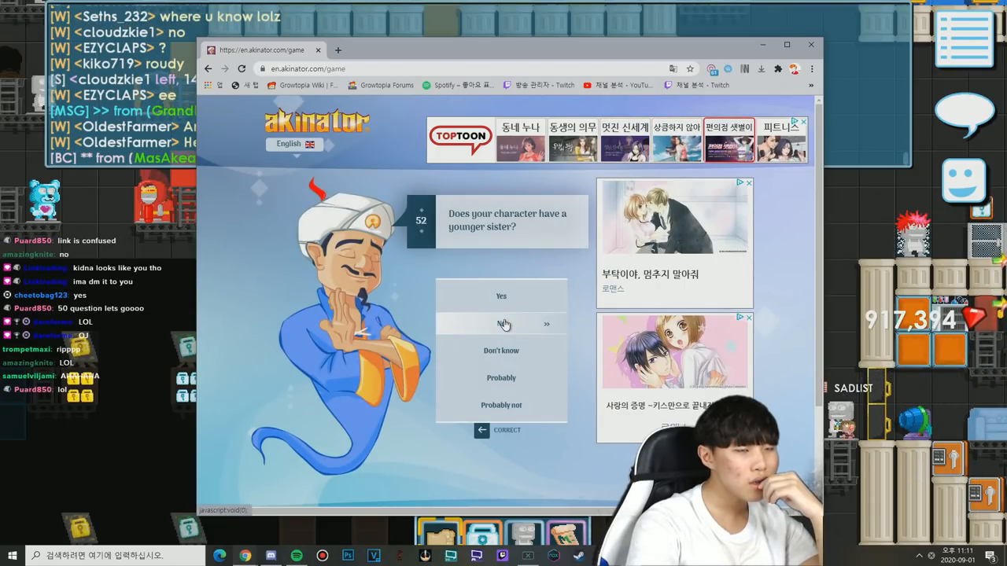
{"action": "left_click", "coordinate": [500, 324]}
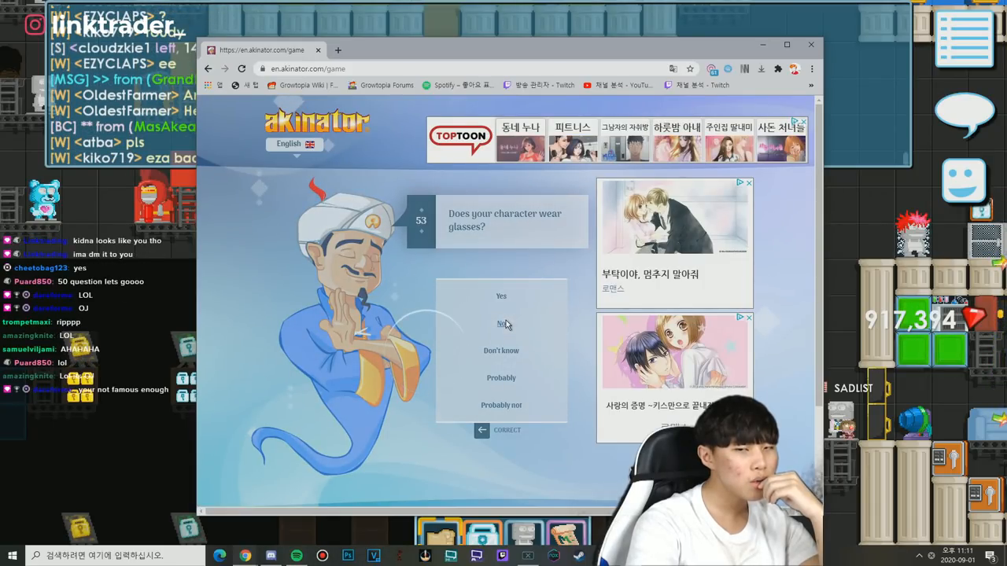
- Answer No to glasses, playing in a team and shooting games, then Yes to Growtopia fame
{"action": "left_click", "coordinate": [500, 325]}
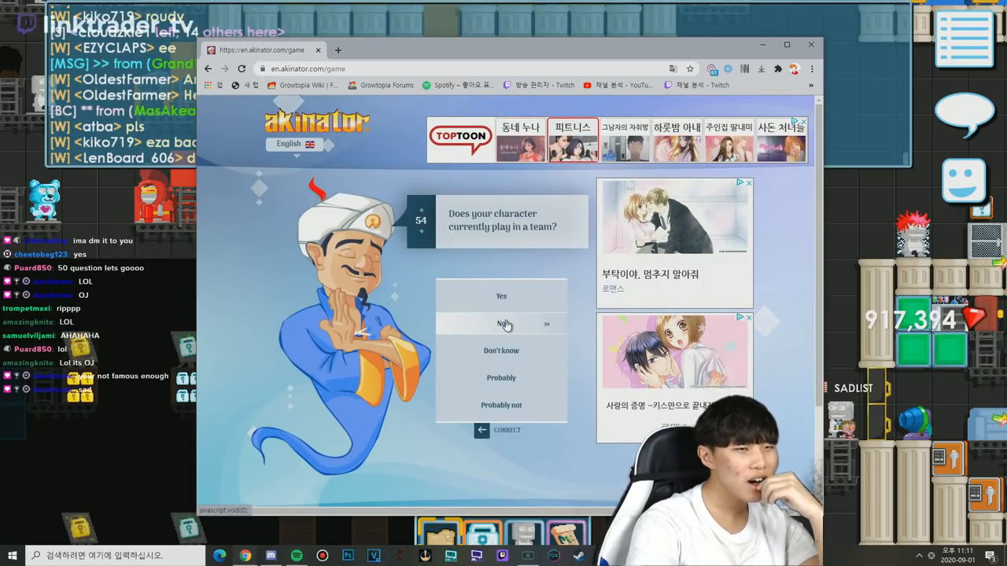
{"action": "left_click", "coordinate": [500, 324]}
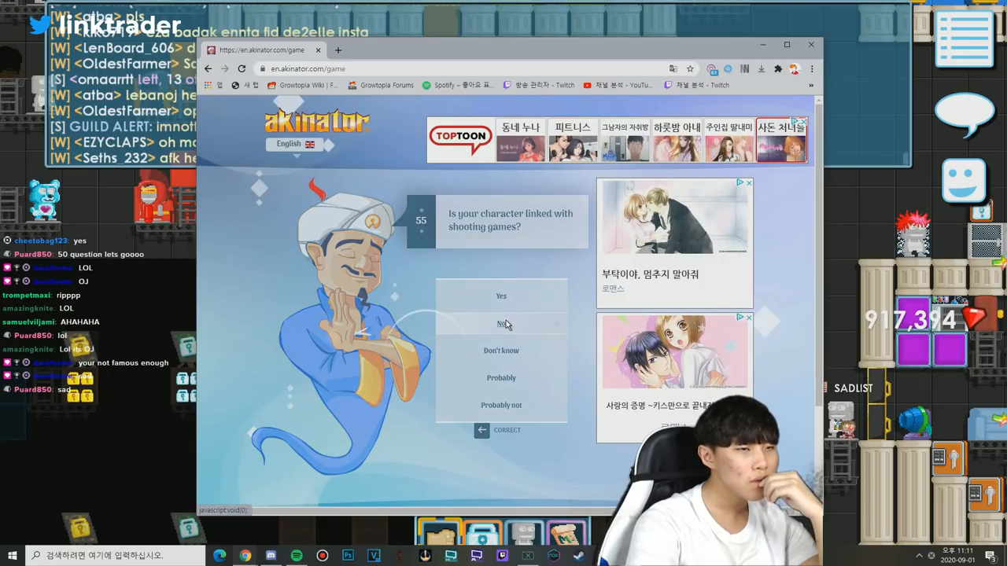
{"action": "left_click", "coordinate": [500, 324]}
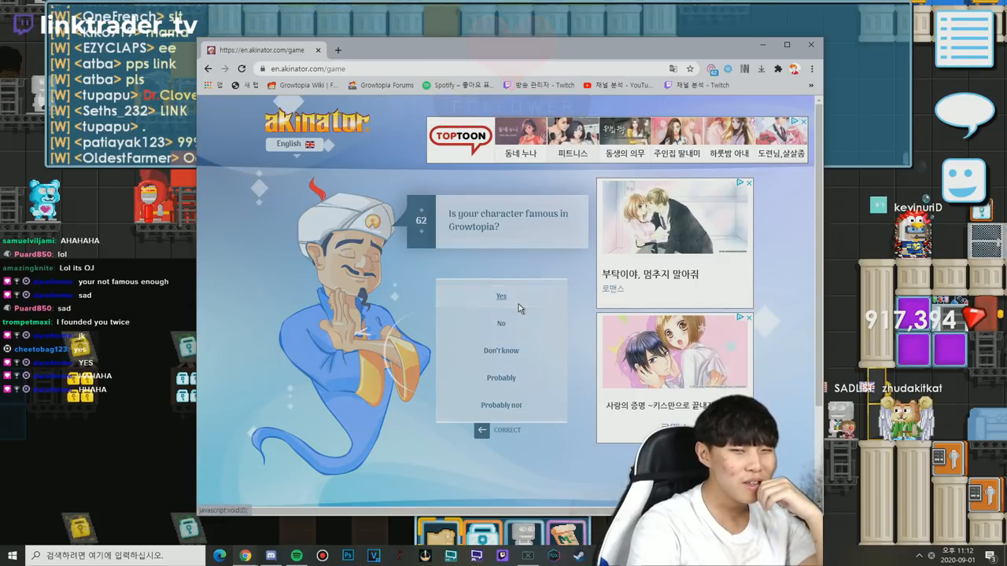
{"action": "left_click", "coordinate": [500, 295]}
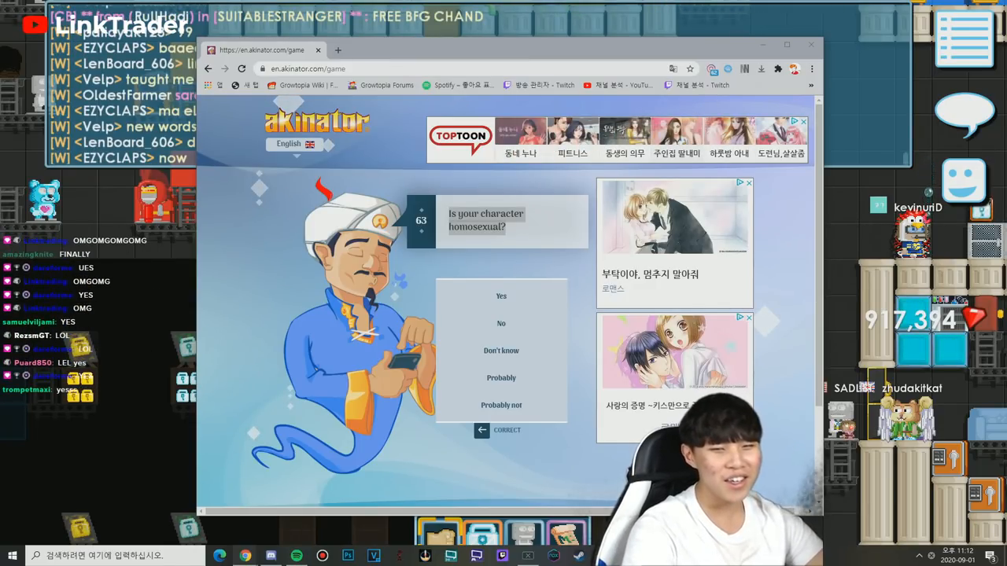
{"action": "mouse_move", "coordinate": [500, 324]}
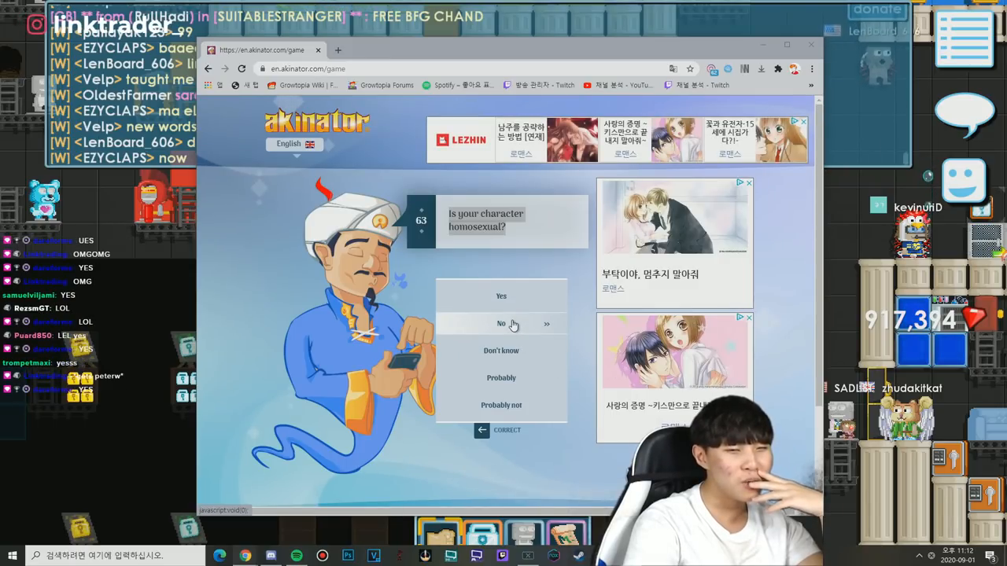
- Answer Yes to playing Growtopia and No to rainbow hair, funny voices, Indonesian and smoking
{"action": "left_click", "coordinate": [500, 324]}
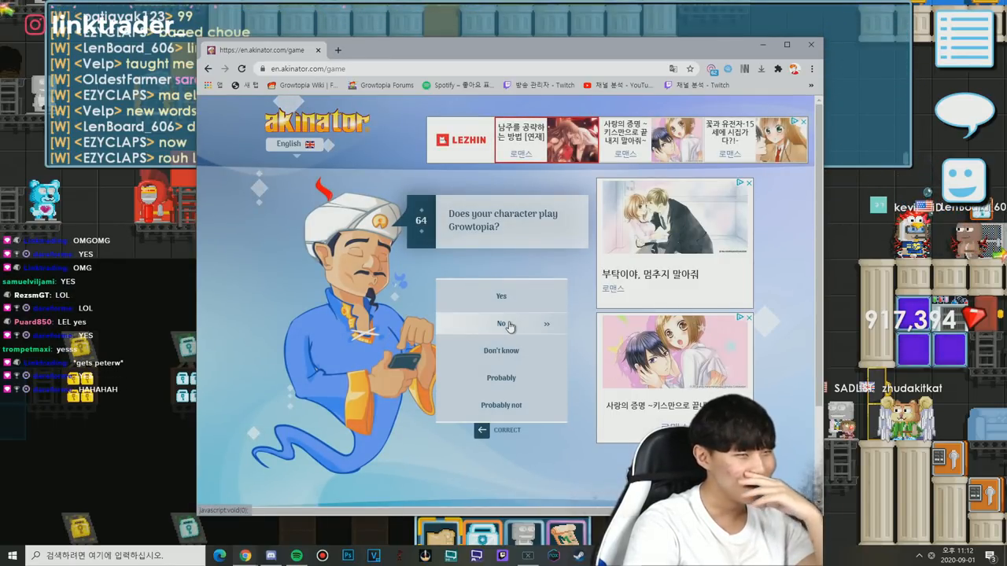
{"action": "mouse_move", "coordinate": [538, 258]}
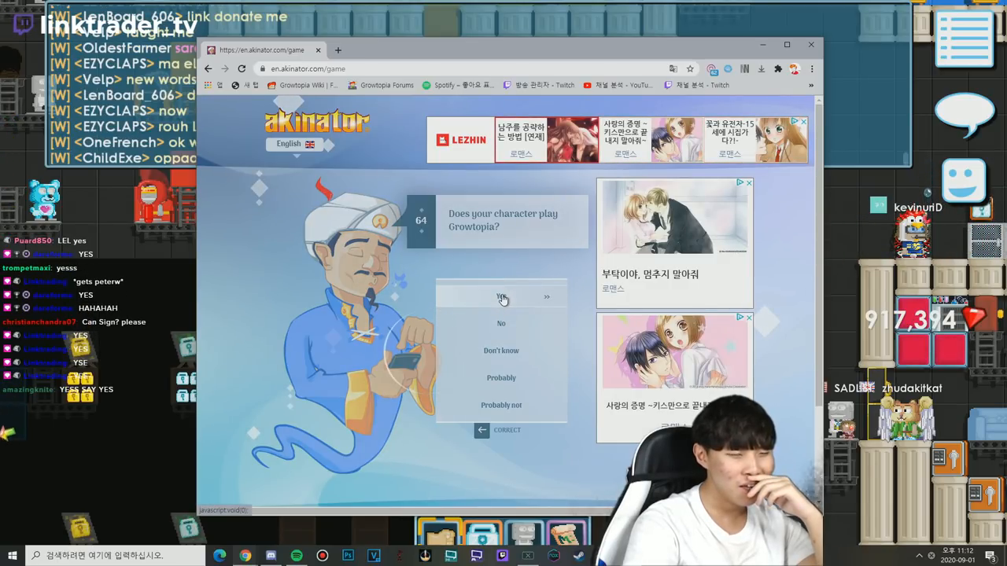
{"action": "left_click", "coordinate": [500, 296]}
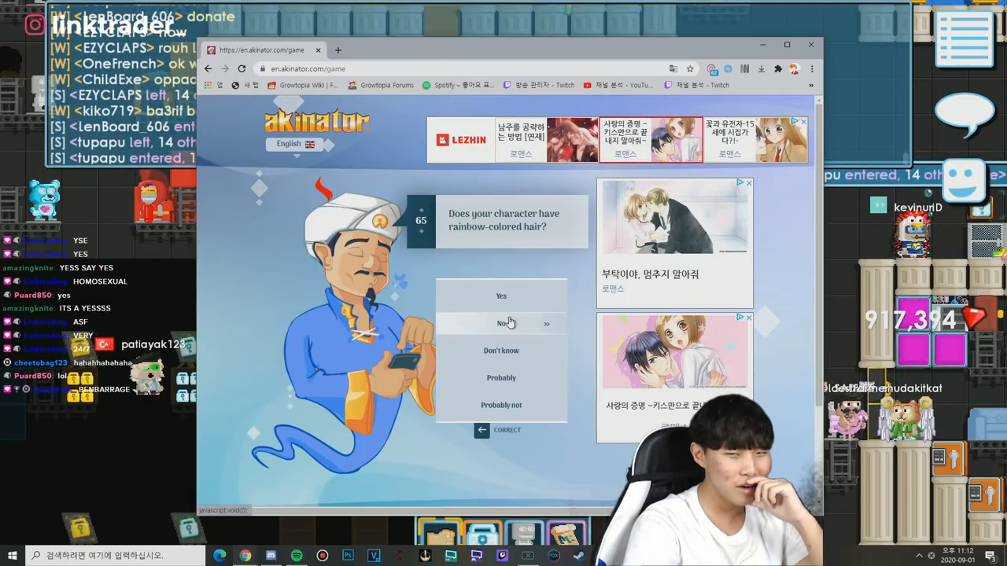
{"action": "left_click", "coordinate": [500, 322]}
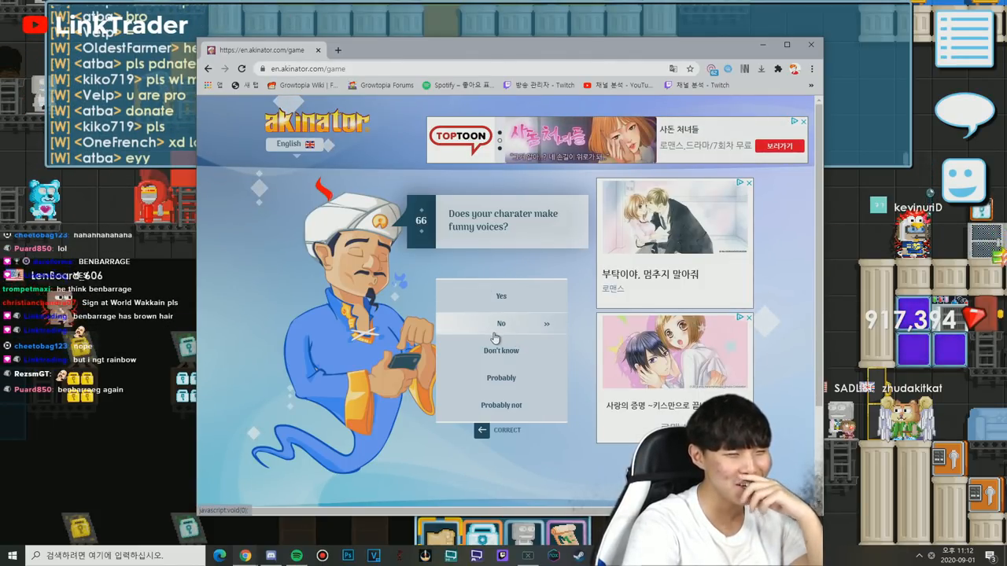
{"action": "left_click", "coordinate": [500, 324]}
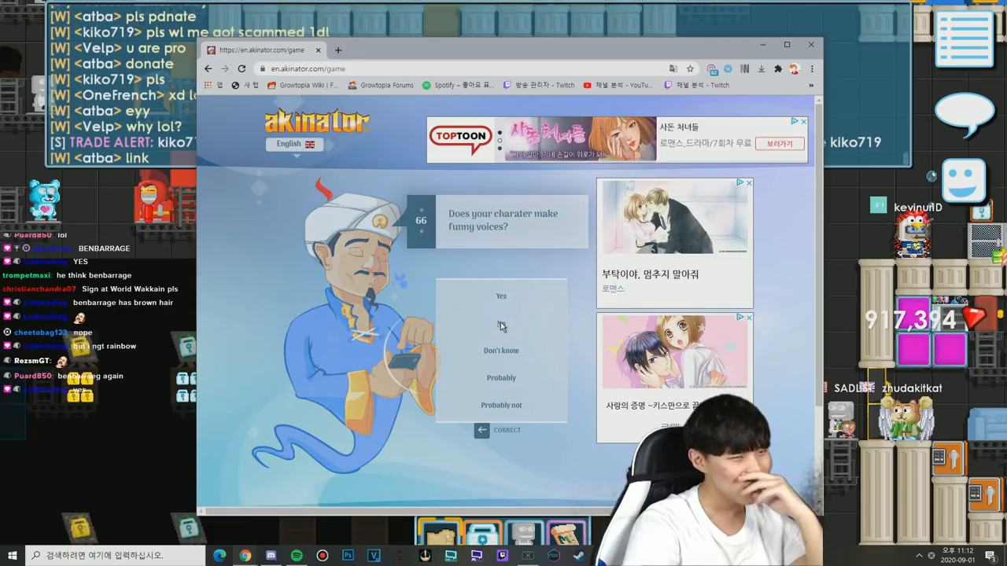
{"action": "left_click", "coordinate": [501, 324]}
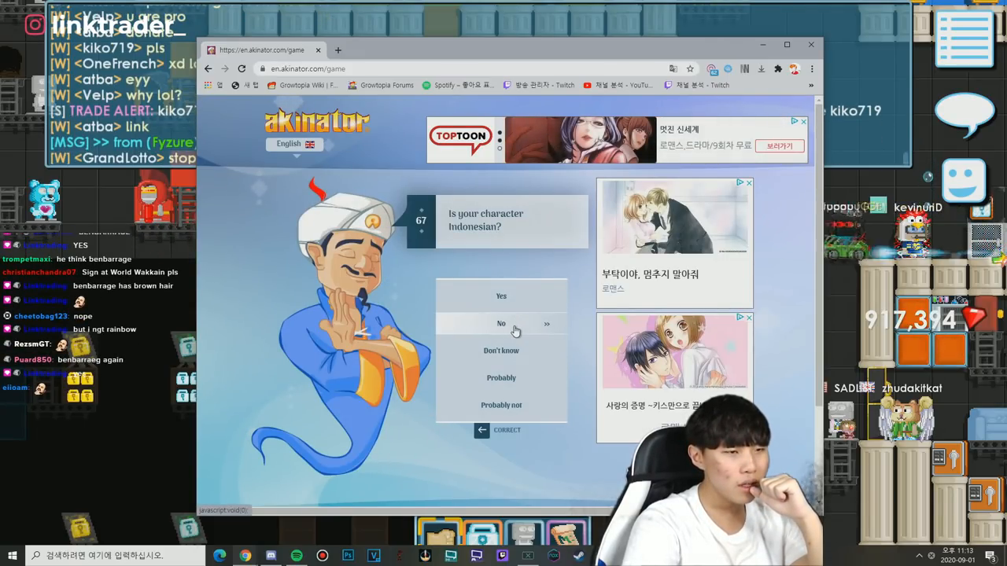
{"action": "left_click", "coordinate": [501, 324]}
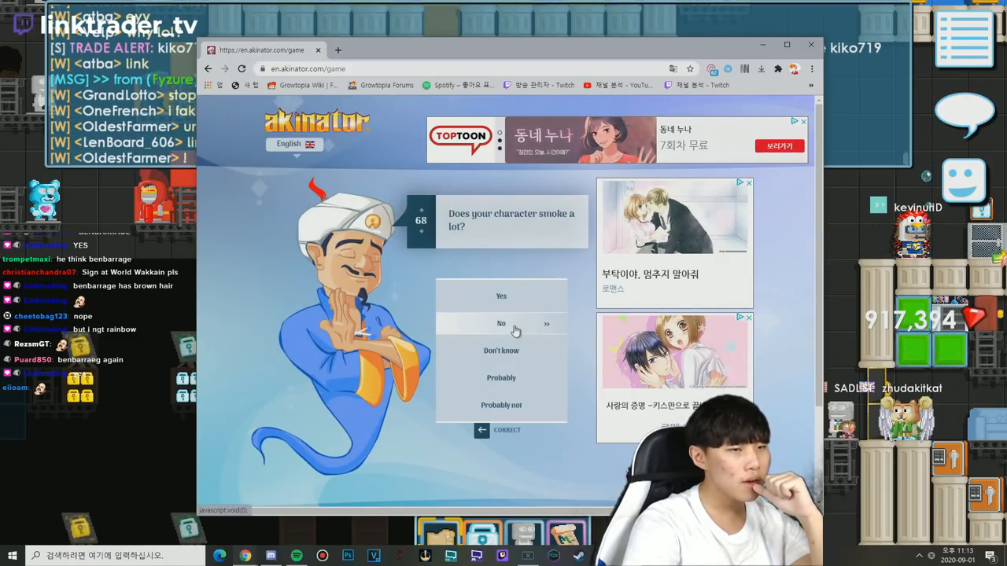
{"action": "left_click", "coordinate": [501, 324]}
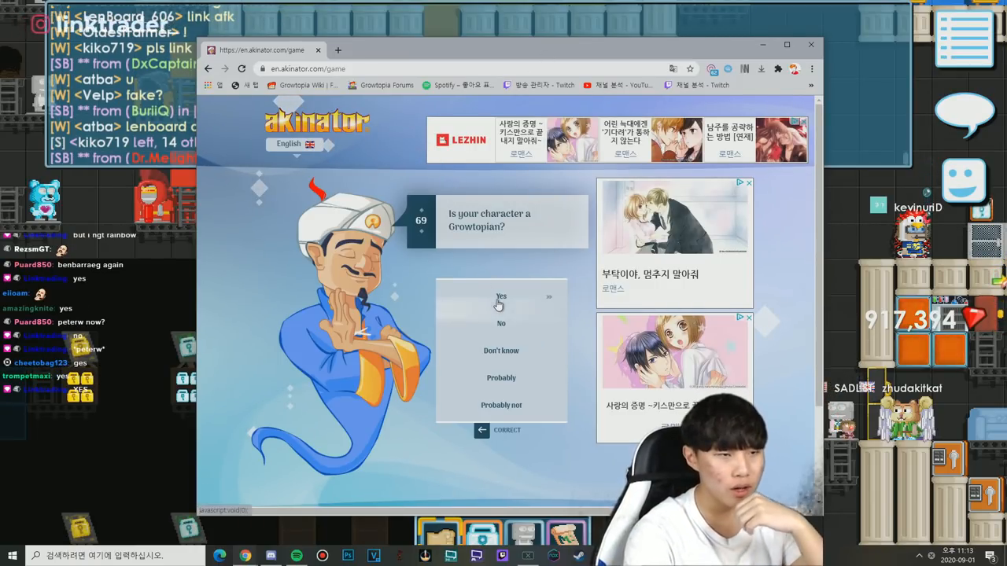
- Answer Yes to Growtopian and Fortnite, No to playing in a movie, the moon and telekinetic powers
{"action": "left_click", "coordinate": [501, 296]}
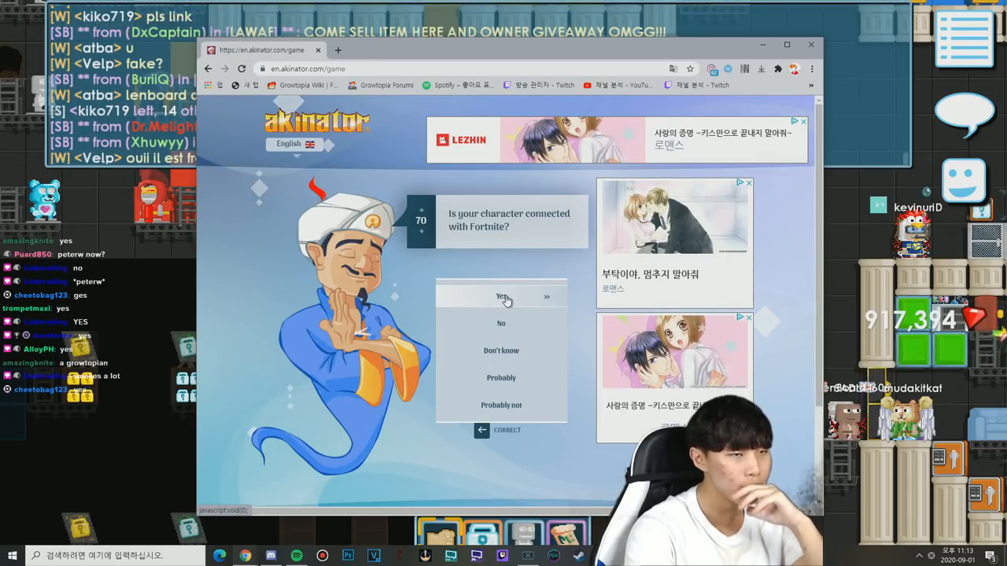
{"action": "left_click", "coordinate": [500, 295]}
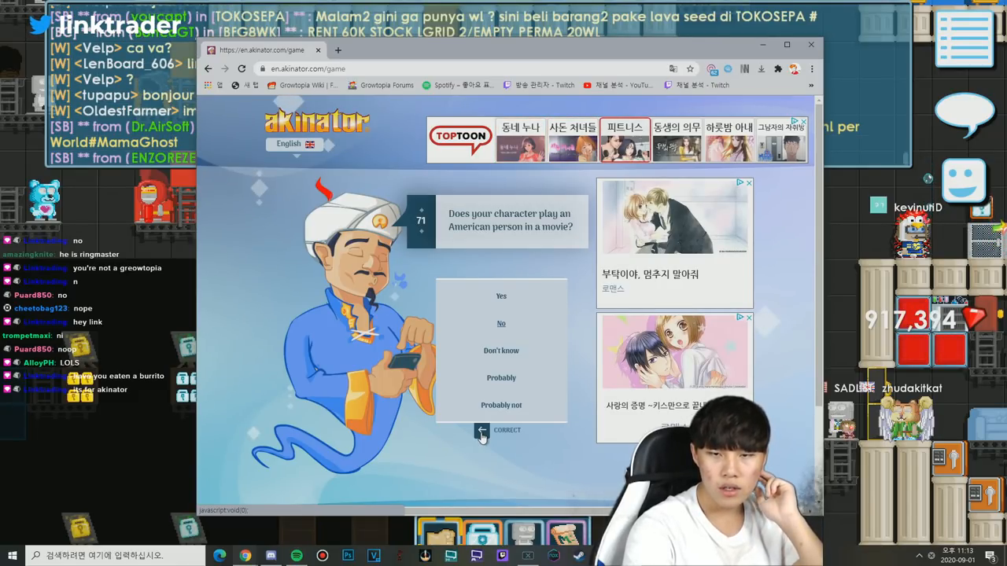
{"action": "left_click", "coordinate": [500, 324]}
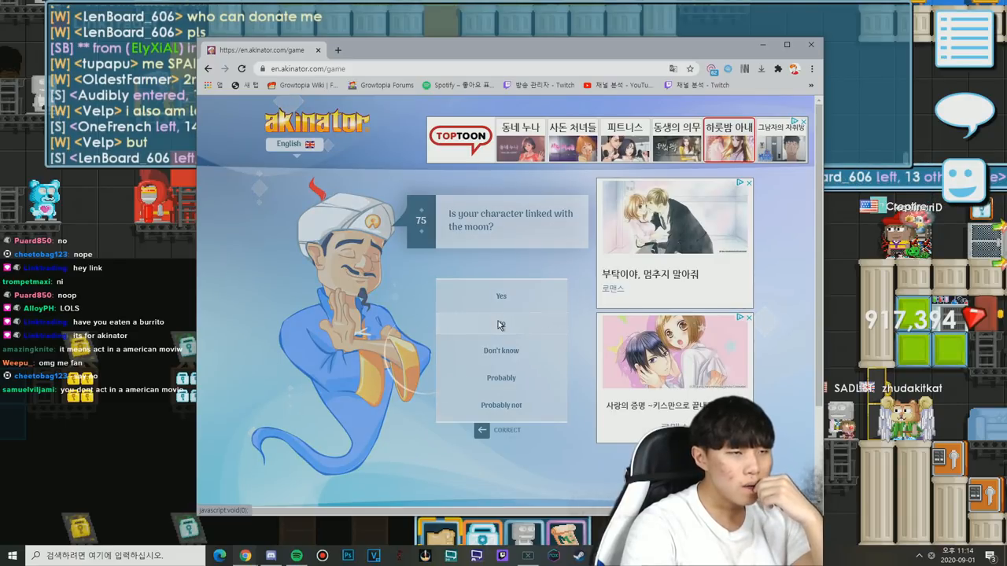
{"action": "left_click", "coordinate": [500, 324]}
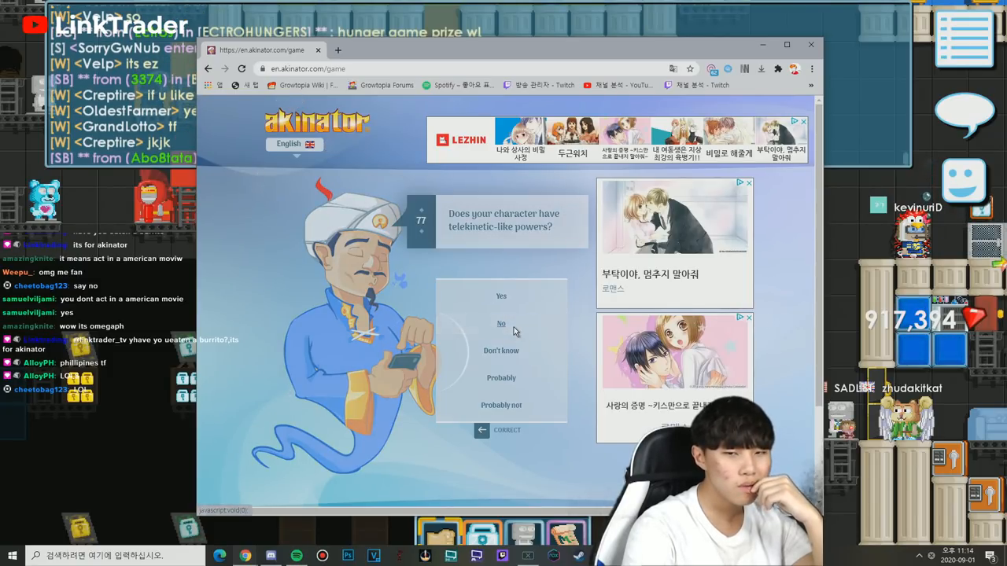
{"action": "left_click", "coordinate": [501, 324]}
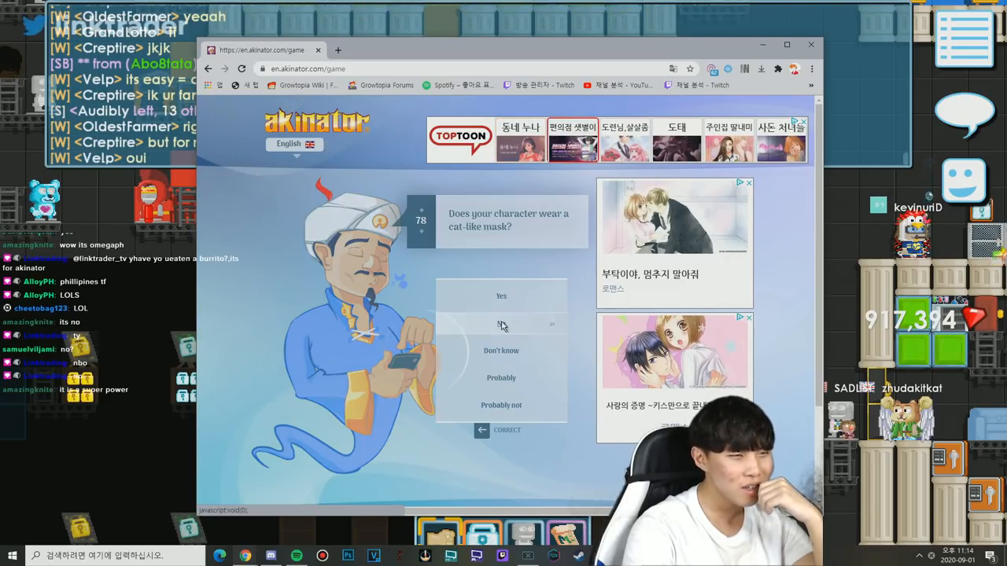
- Answer No to cat-like mask, Finland and Ukraine, then reject the Ben Barrage guess
{"action": "left_click", "coordinate": [501, 324]}
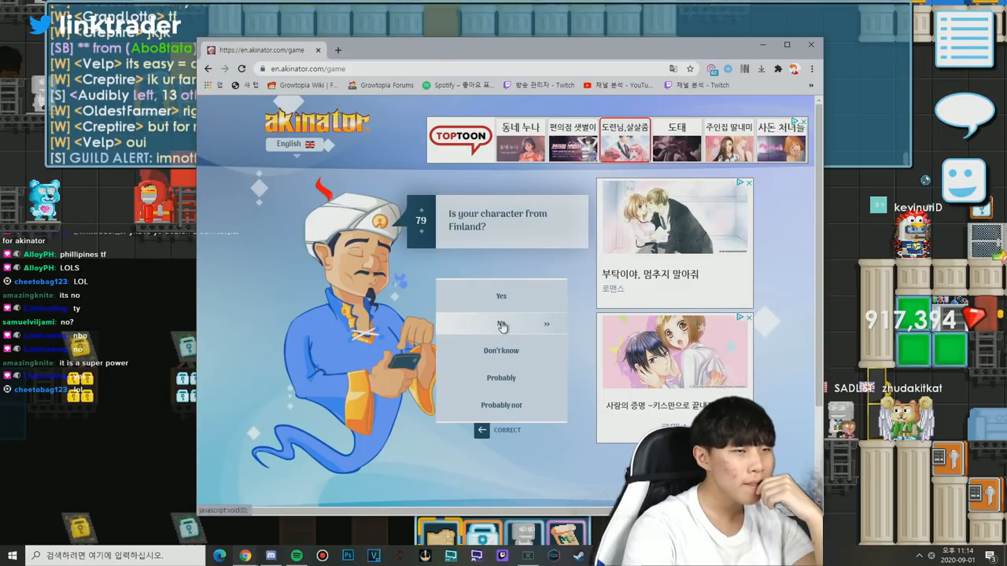
{"action": "left_click", "coordinate": [500, 324]}
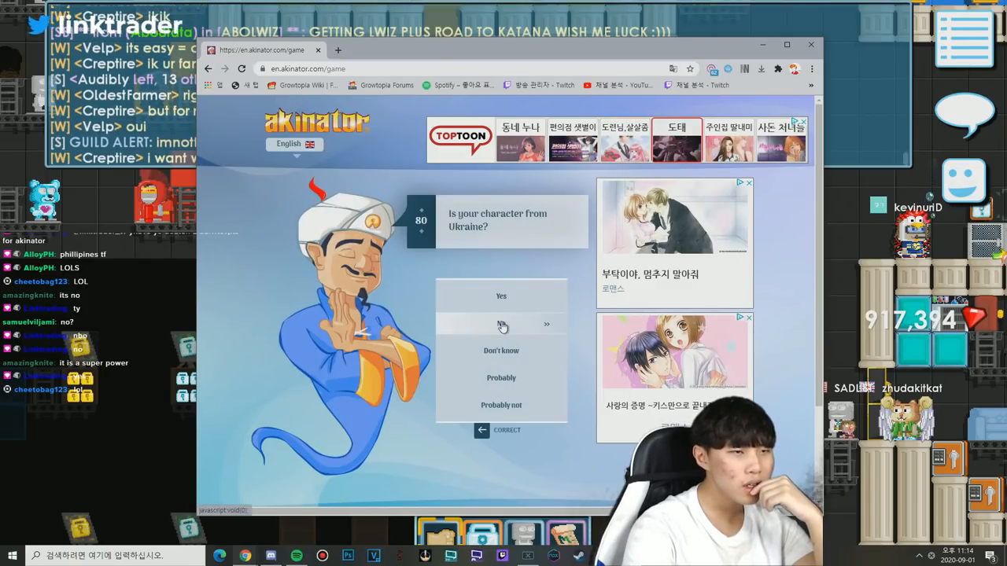
{"action": "left_click", "coordinate": [500, 324]}
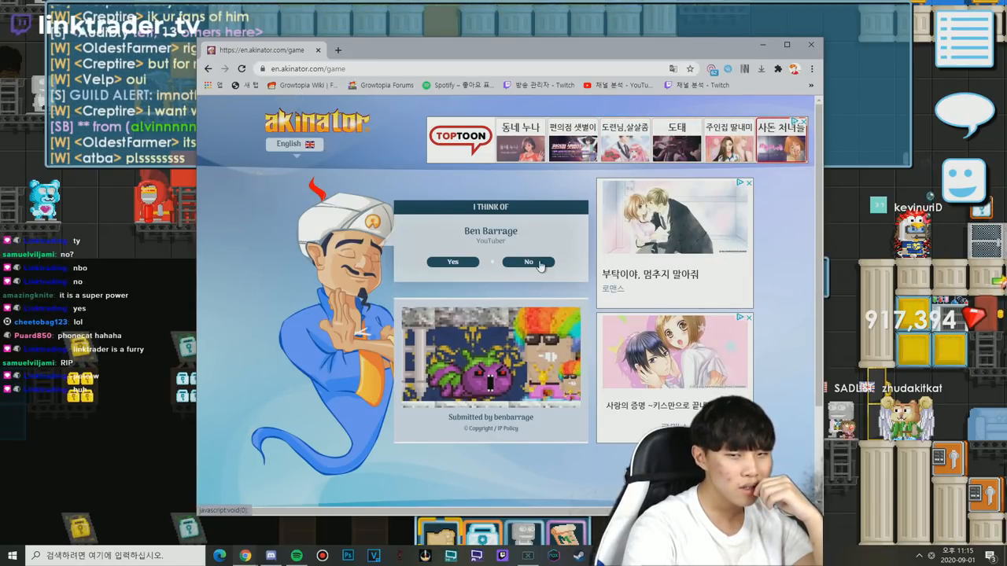
{"action": "left_click", "coordinate": [528, 261]}
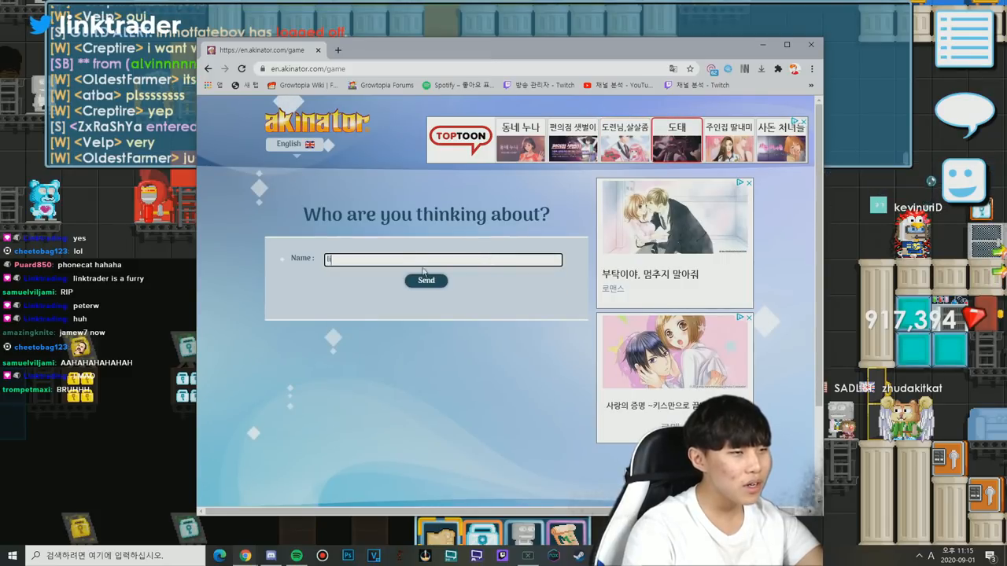
- Submit the name linktrader and scroll through the matching linktrader candidates
{"action": "type", "text": "linktrader"}
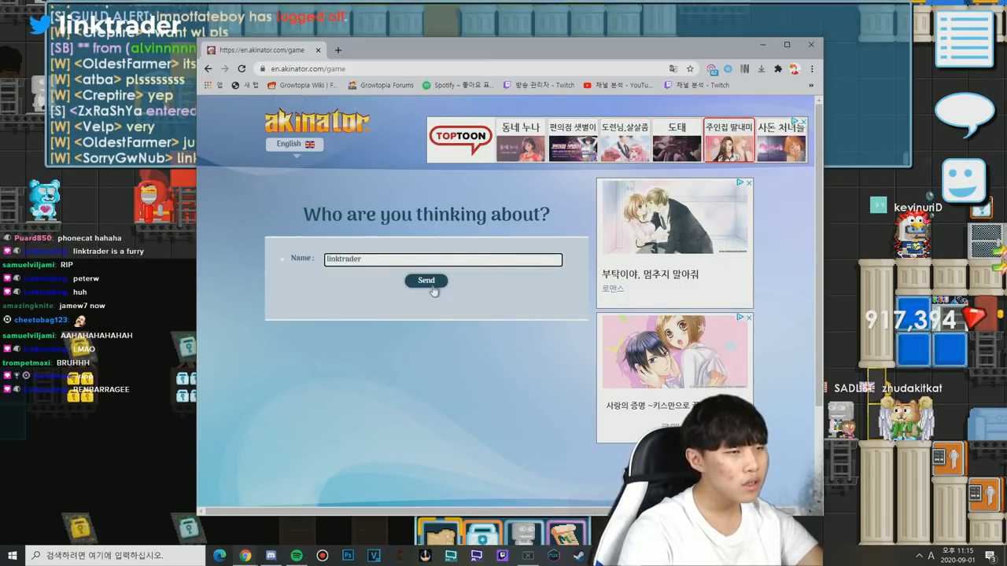
{"action": "left_click", "coordinate": [425, 280]}
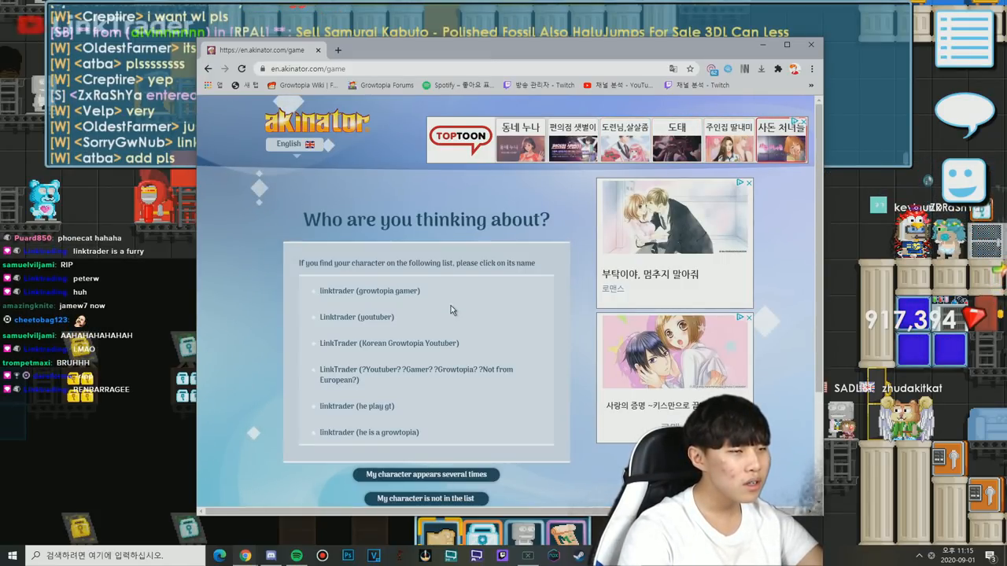
{"action": "scroll", "scroll_direction": "down", "scroll_amount": 3}
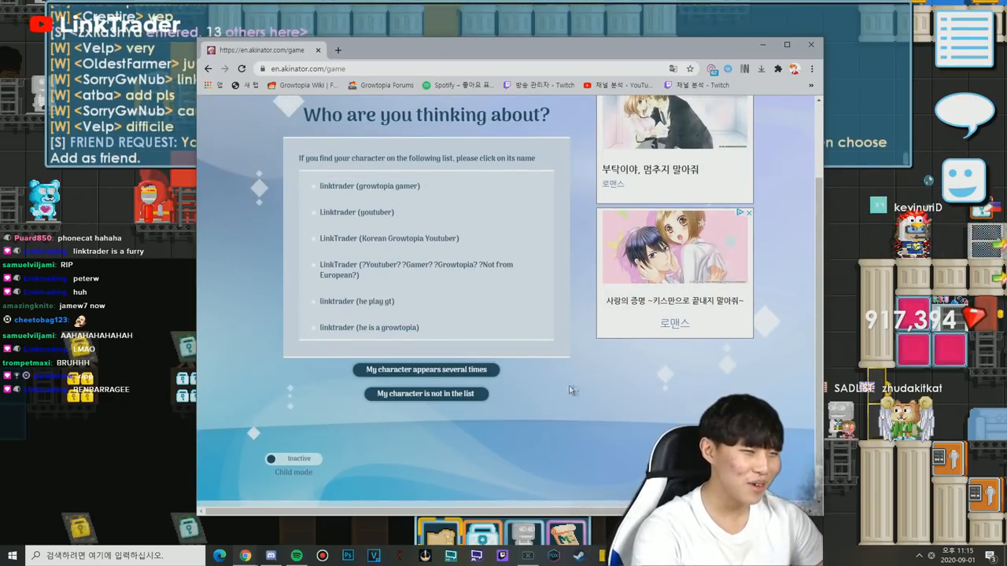
{"action": "mouse_move", "coordinate": [513, 401]}
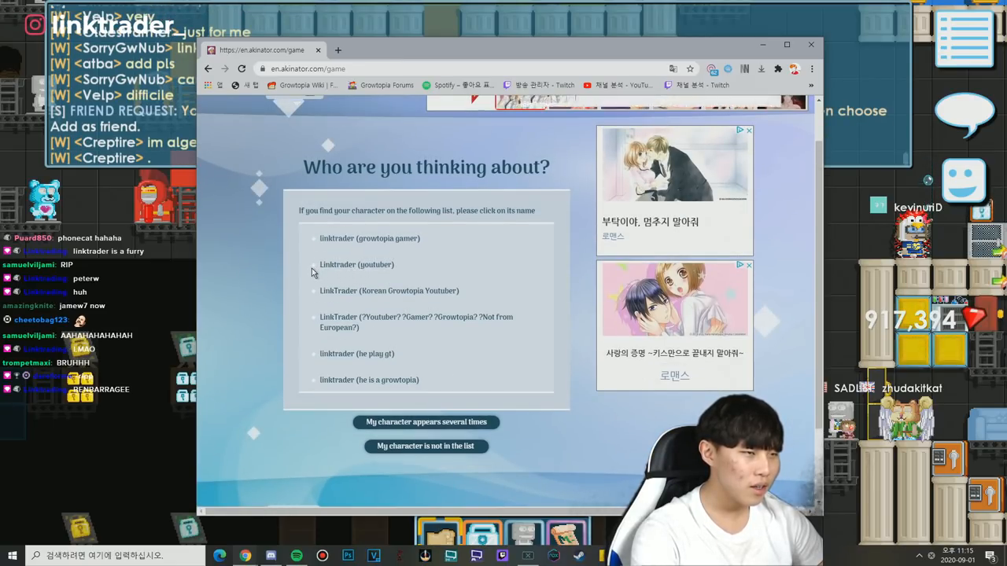
{"action": "mouse_move", "coordinate": [330, 269]}
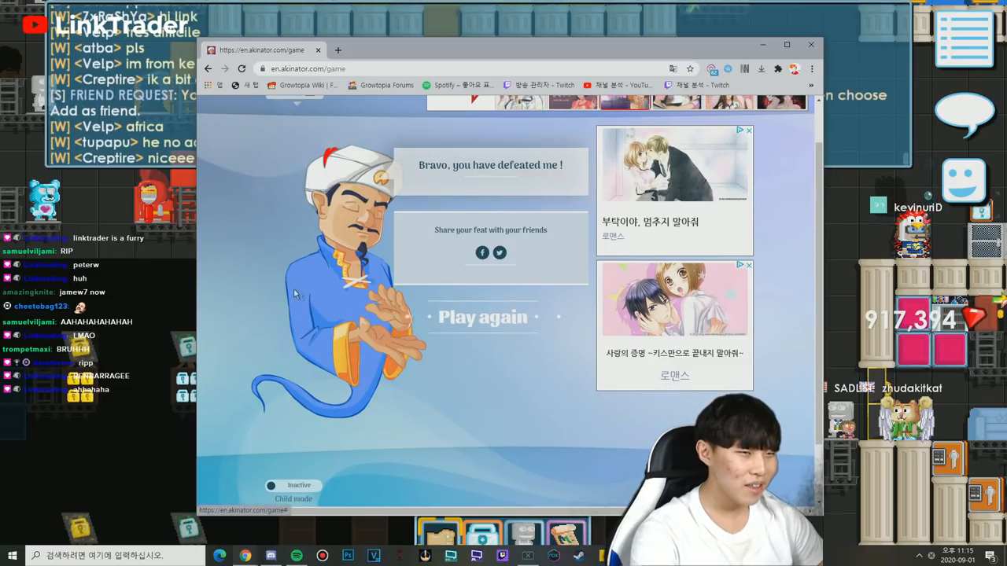
{"action": "scroll", "scroll_direction": "up", "scroll_amount": 3}
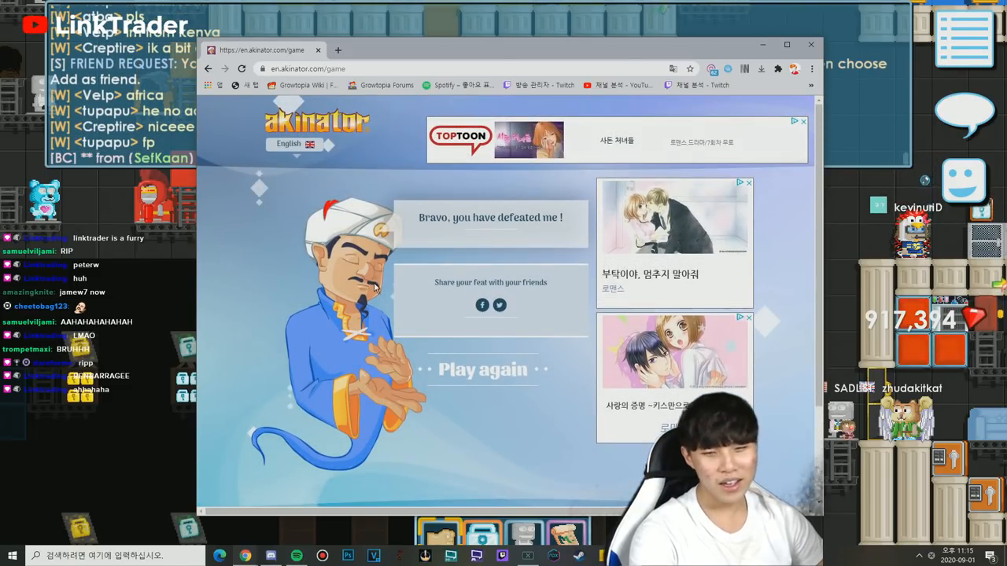
{"action": "scroll", "scroll_direction": "down", "scroll_amount": 3}
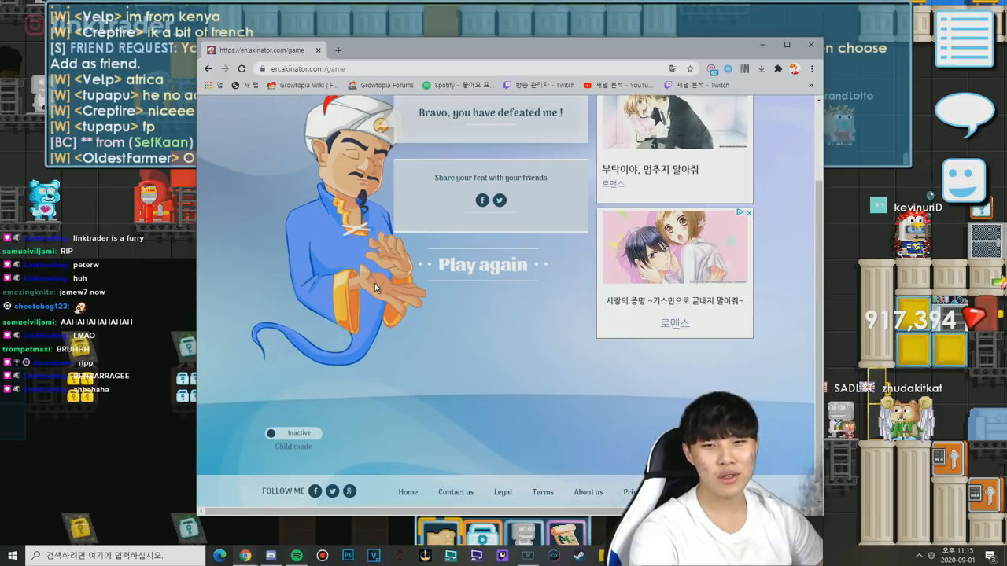
{"action": "scroll", "scroll_direction": "up", "scroll_amount": 3}
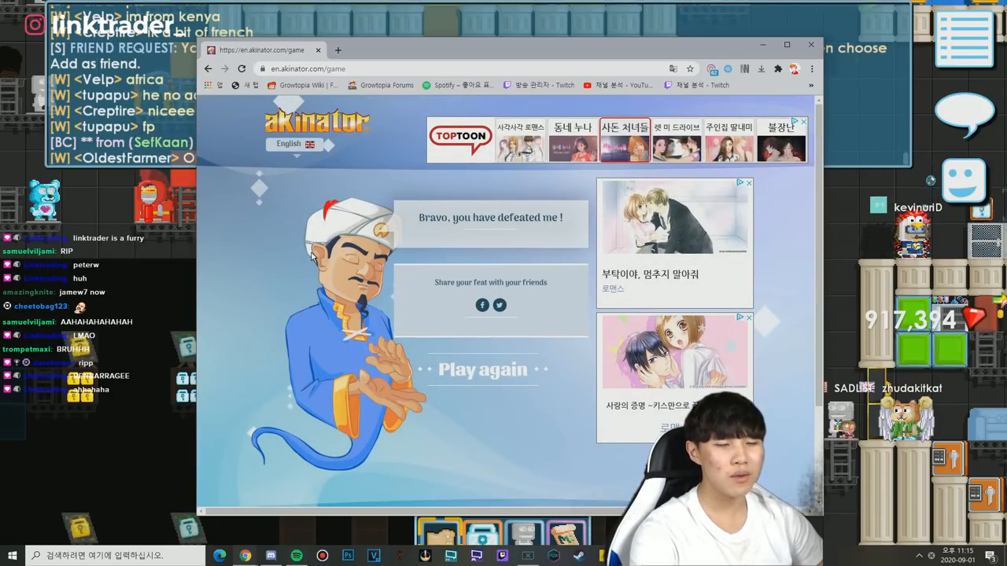